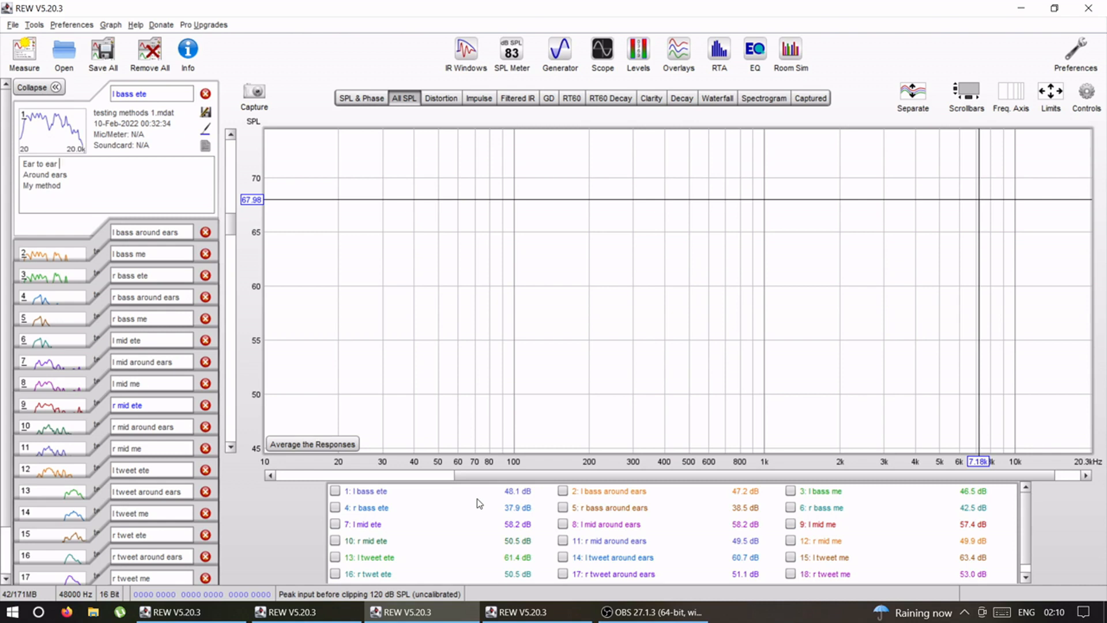
mouse_move(487, 503)
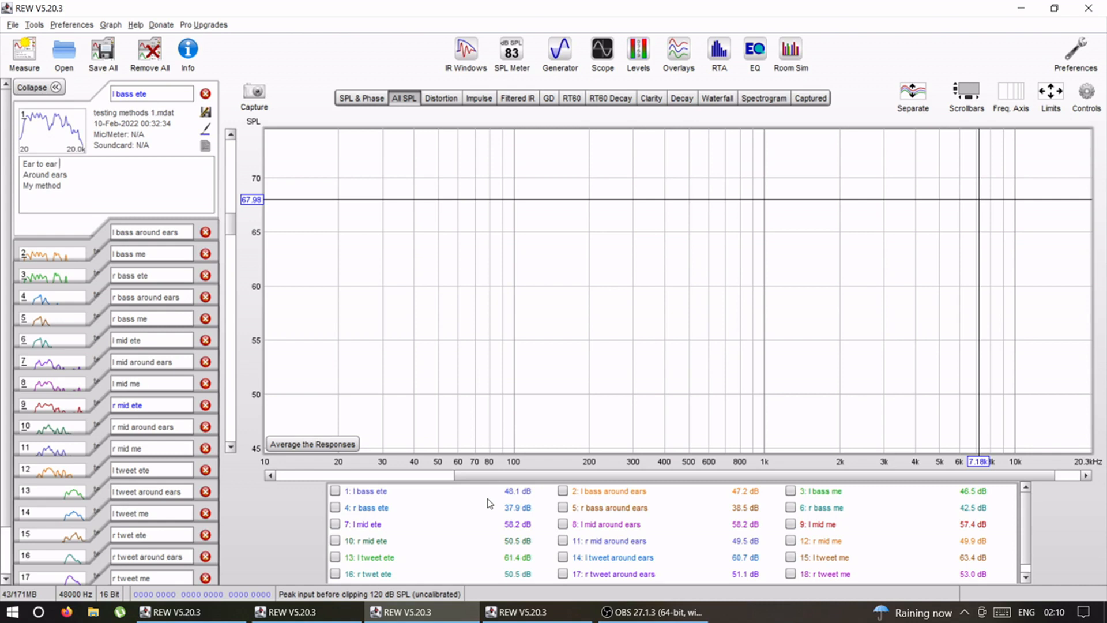
mouse_move(118, 354)
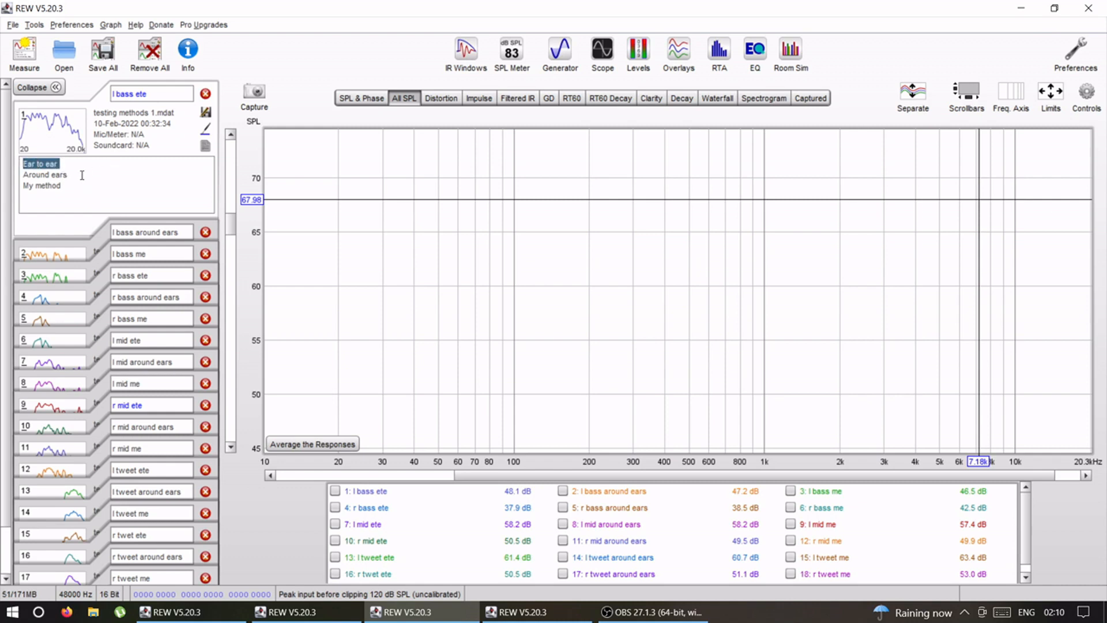
mouse_move(79, 177)
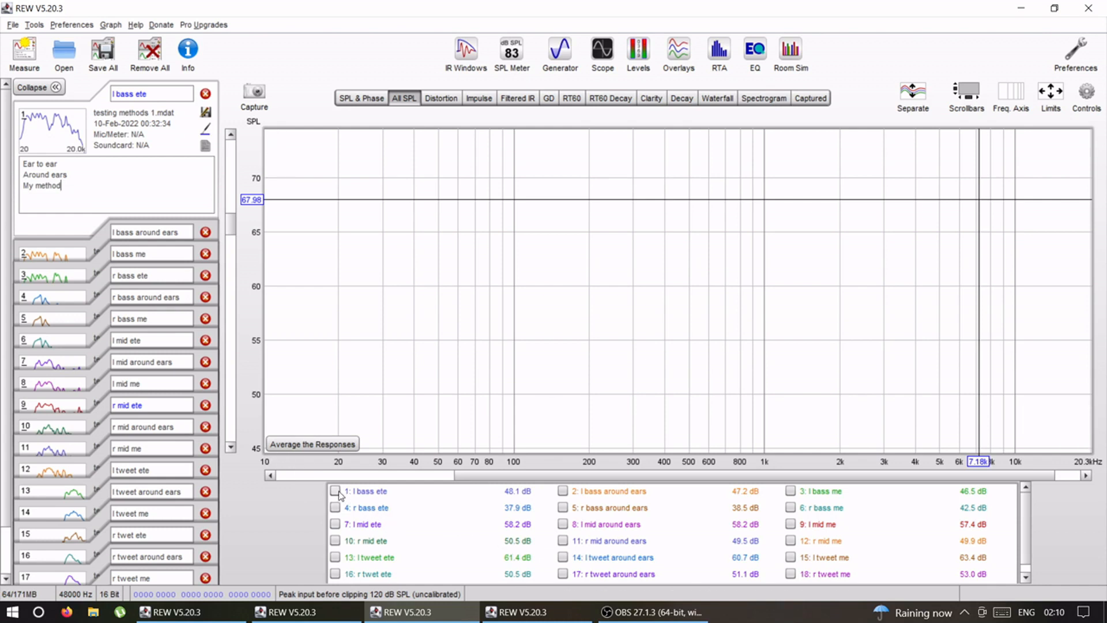
Overlay the 'l bass ete' and 'l bass me' traces on the All SPL graph.
click(336, 491)
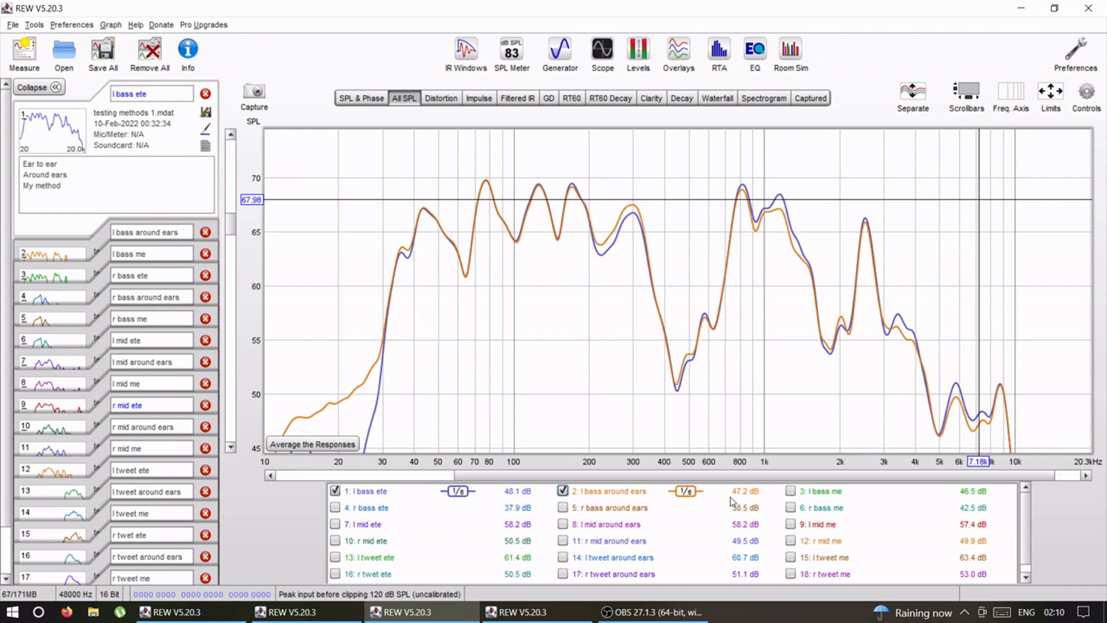
click(789, 491)
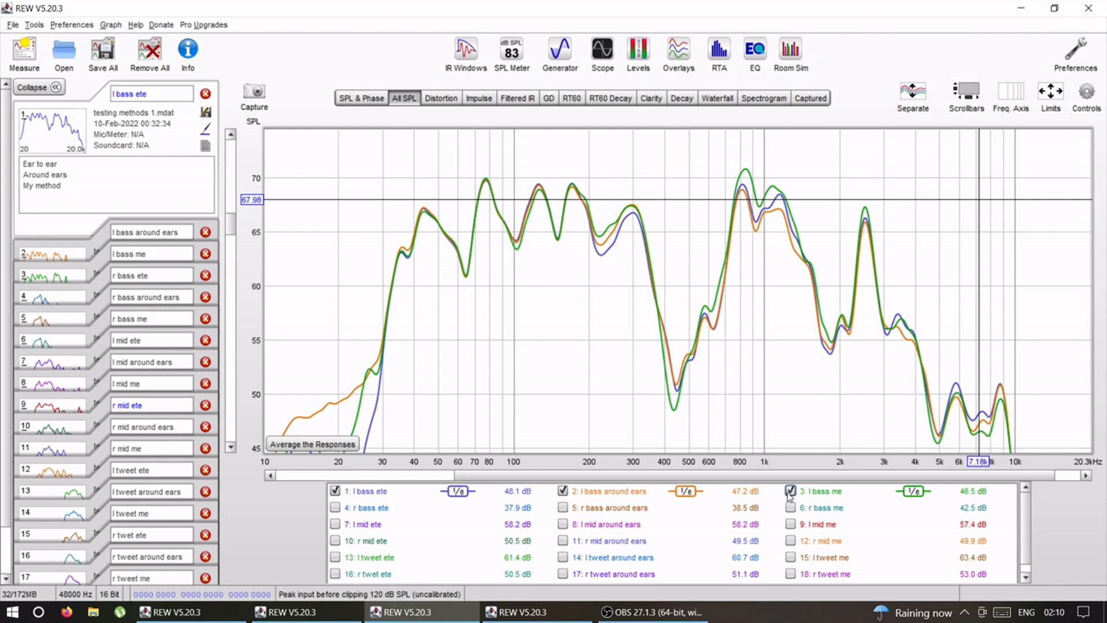
mouse_move(744, 260)
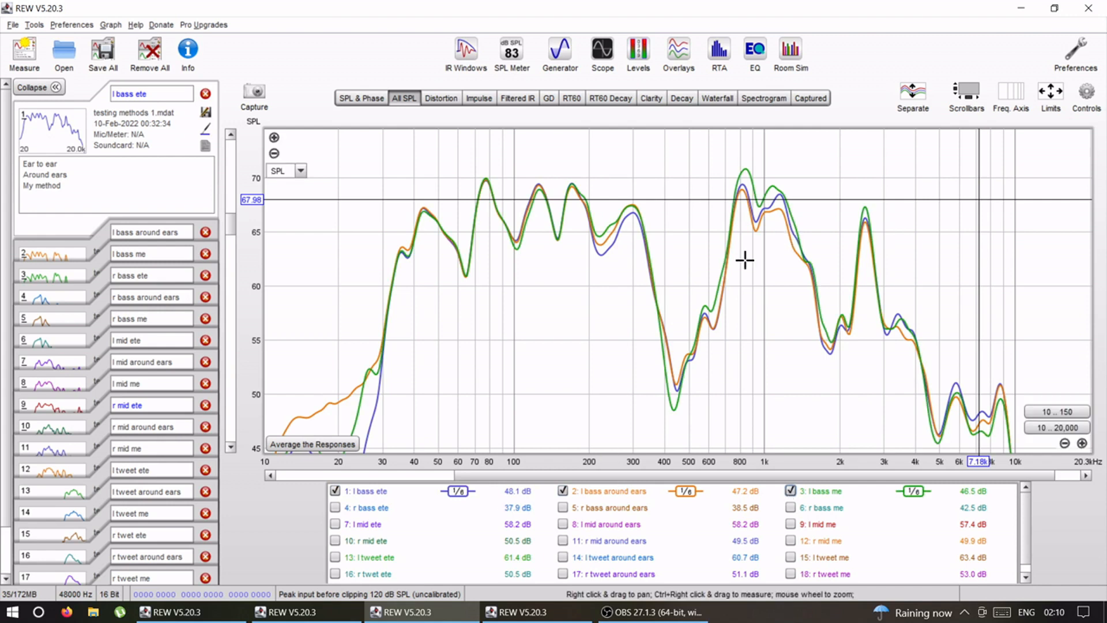
mouse_move(663, 307)
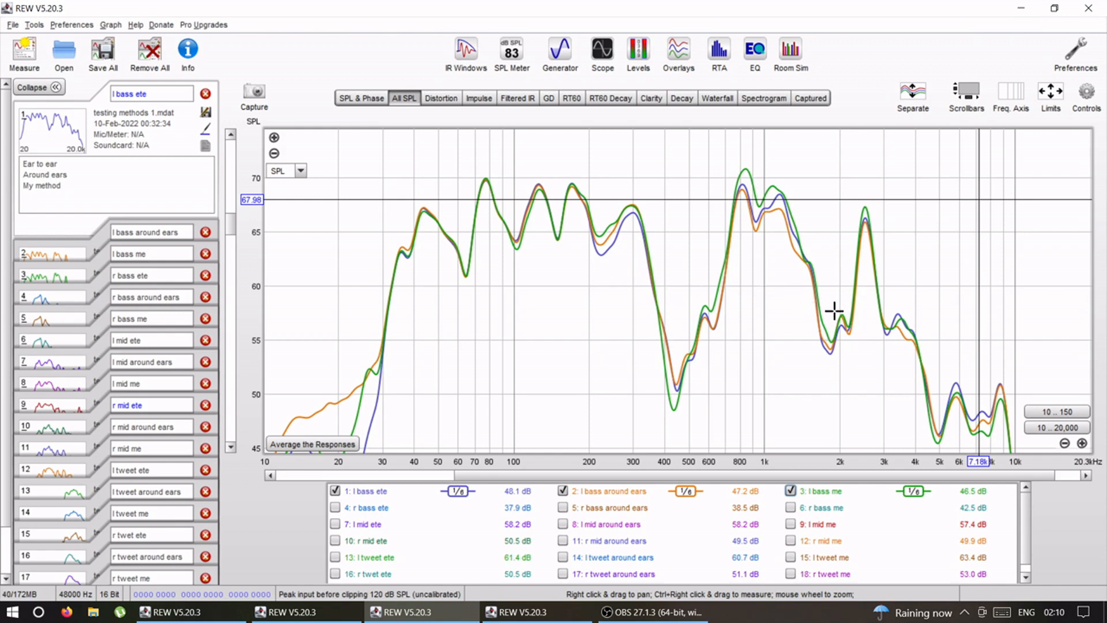
mouse_move(724, 403)
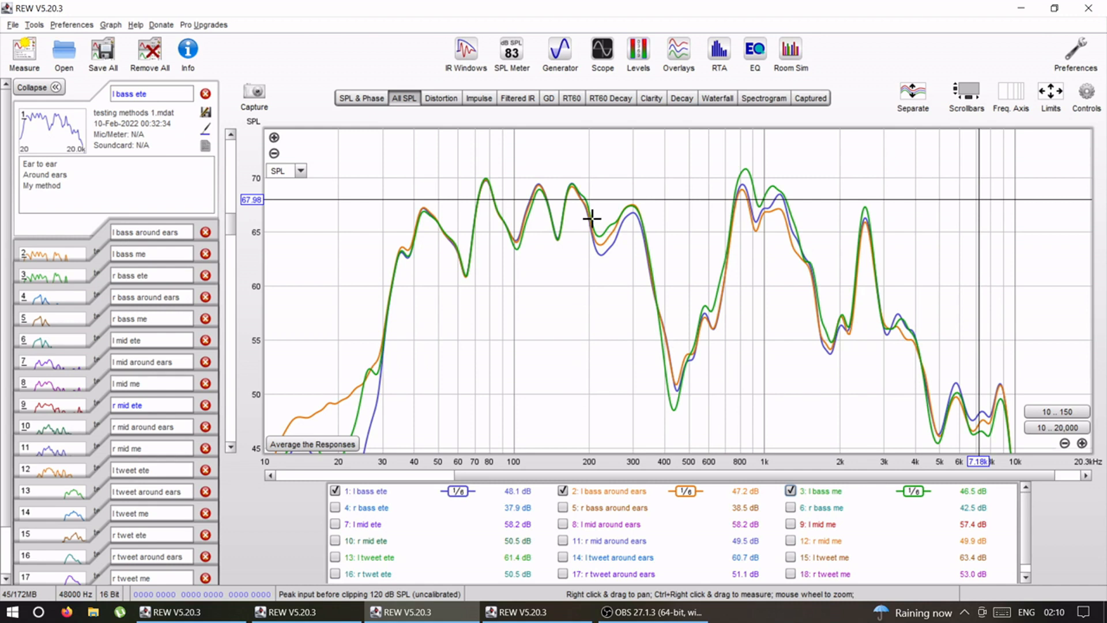
mouse_move(572, 230)
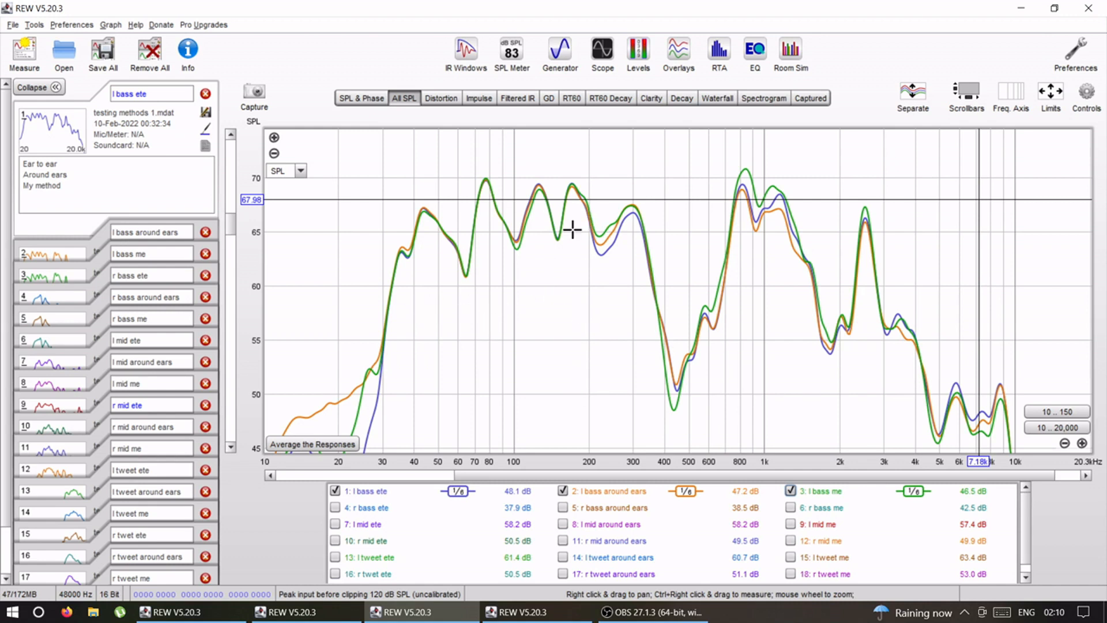
mouse_move(324, 248)
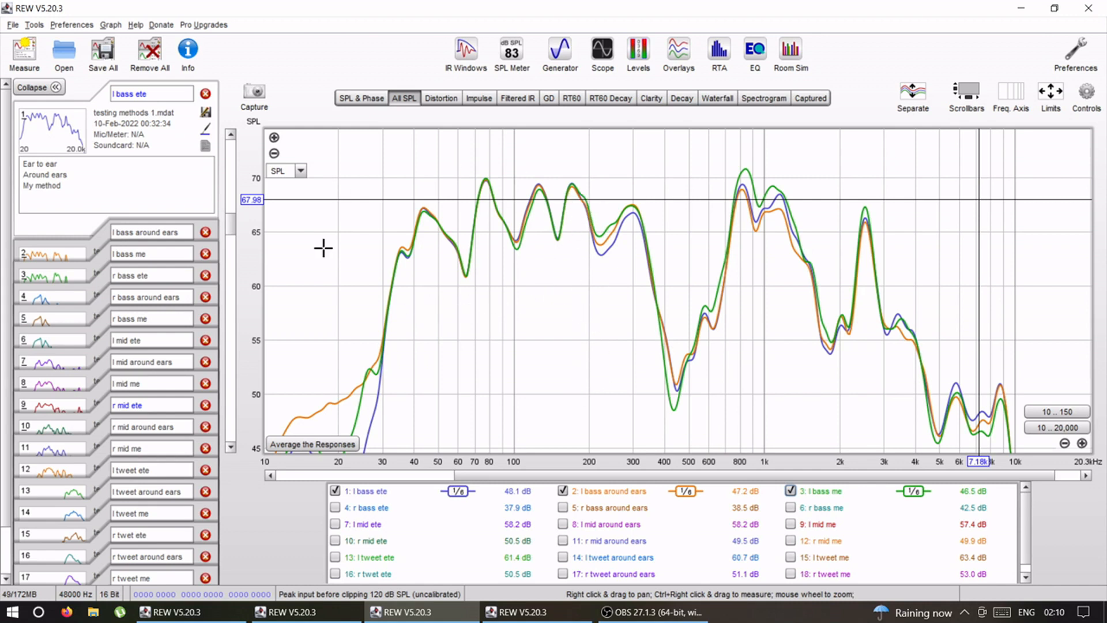
mouse_move(588, 215)
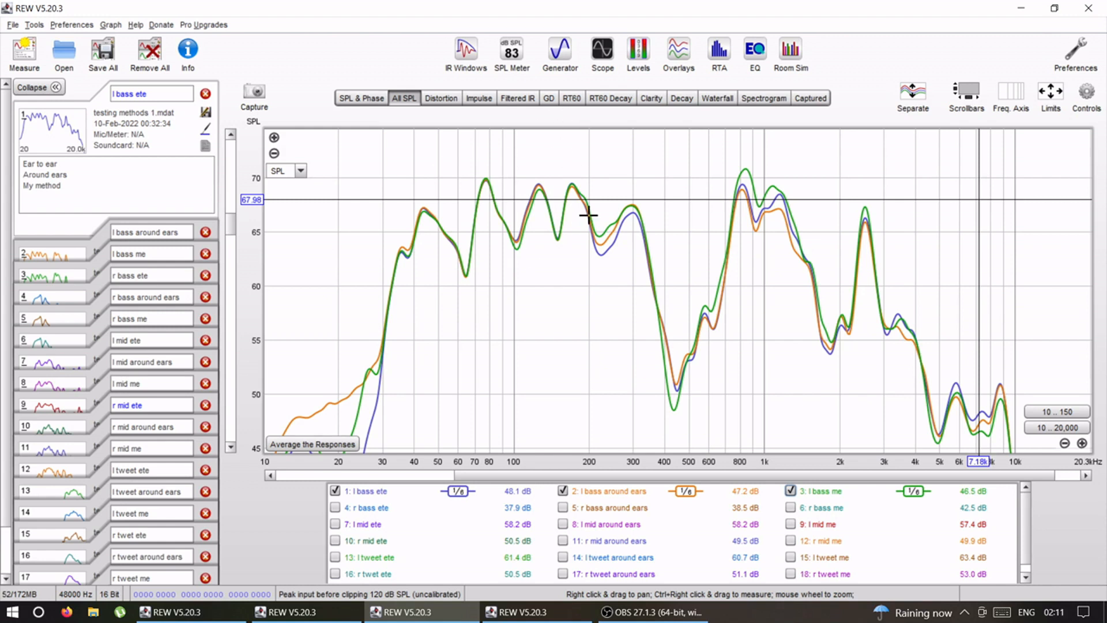
mouse_move(829, 456)
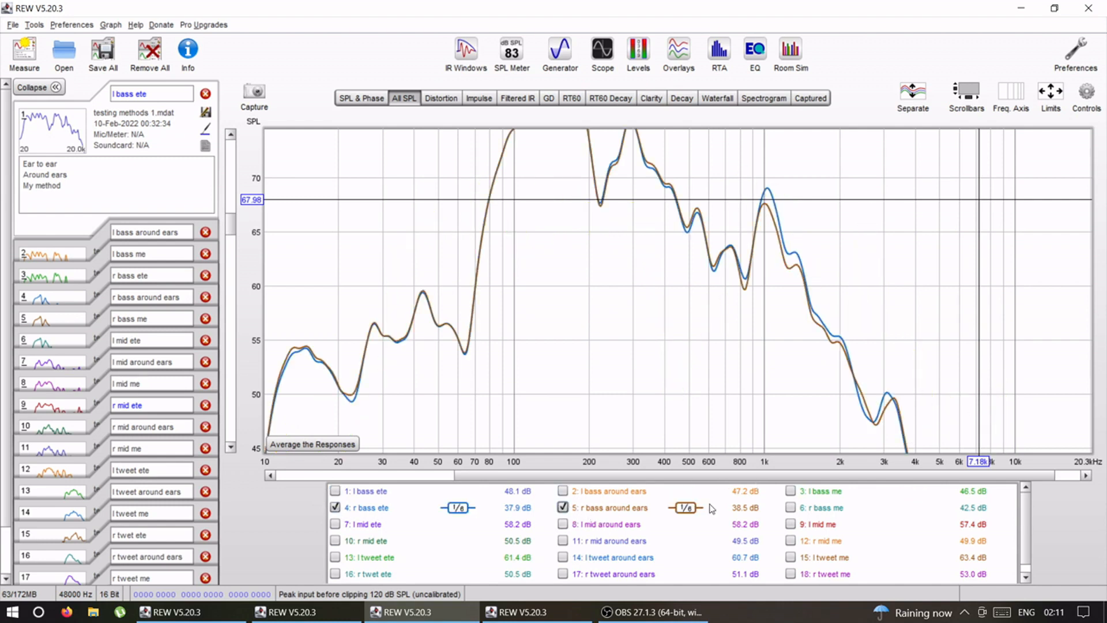
Show the 'r bass ete' and 'r bass around ears' traces instead of the left-bass comparison.
click(790, 507)
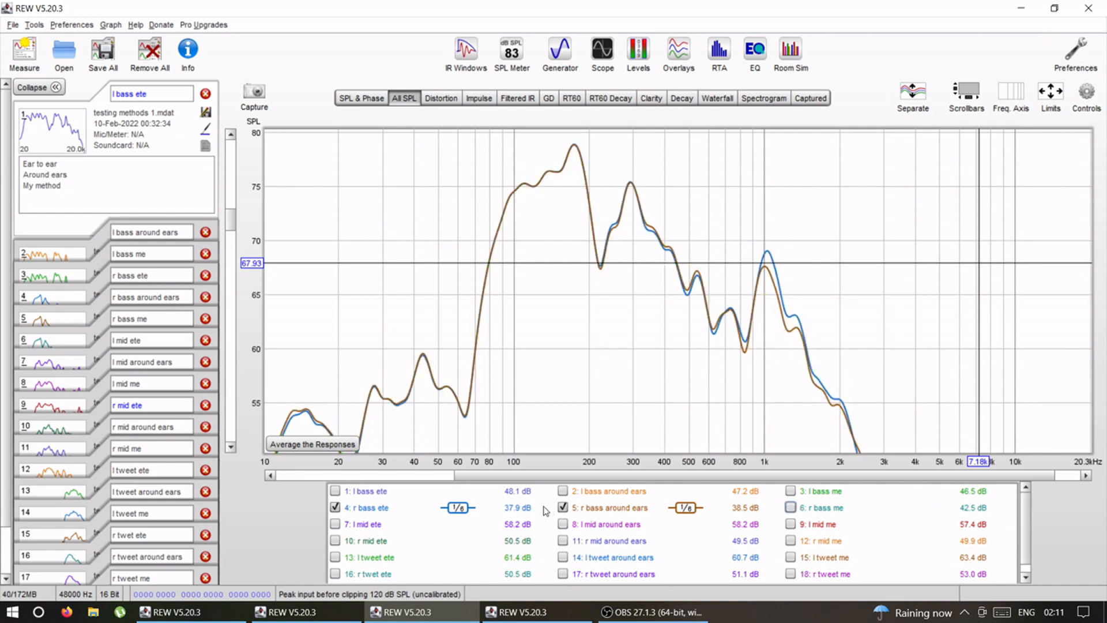
Overlay 'l mid ete', 'l mid around ears' and 'l mid me', then show 'r mid ete' alone.
click(335, 524)
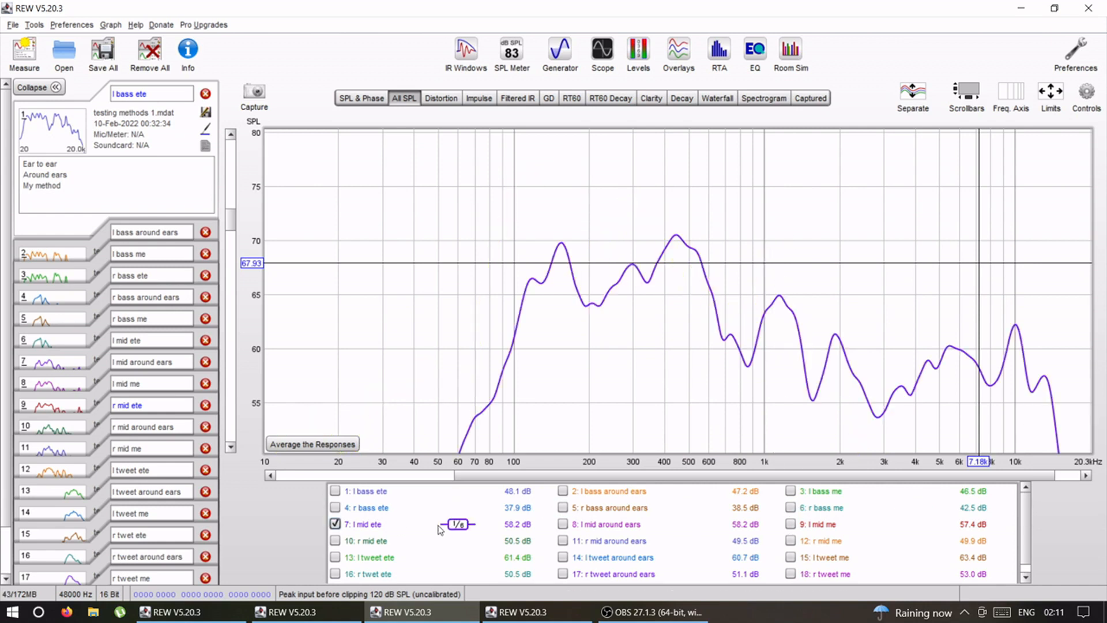
click(563, 524)
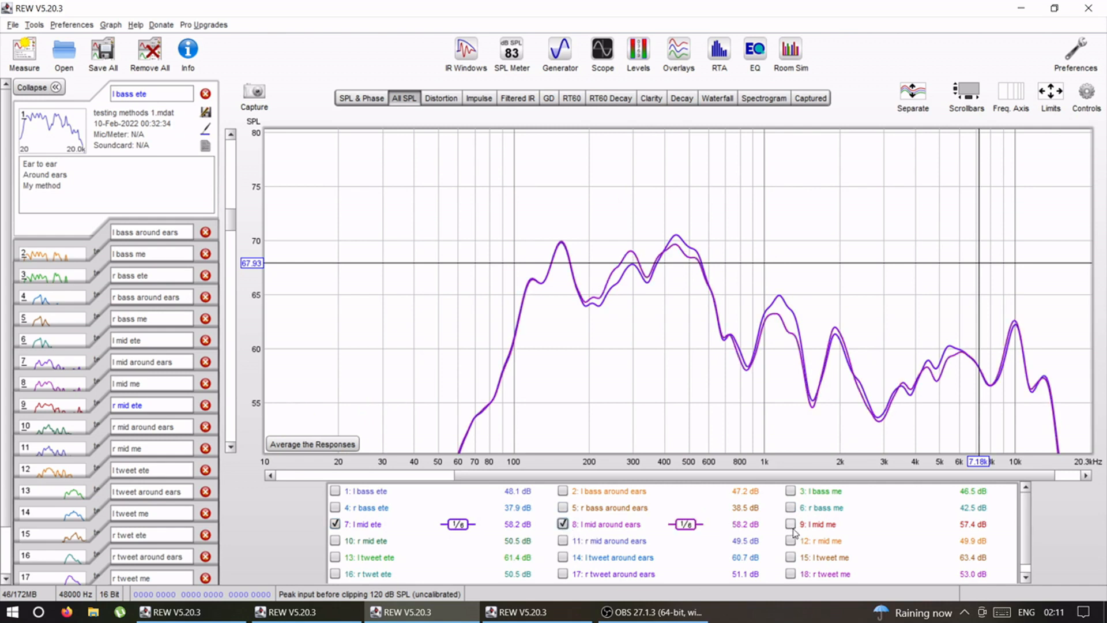
click(789, 524)
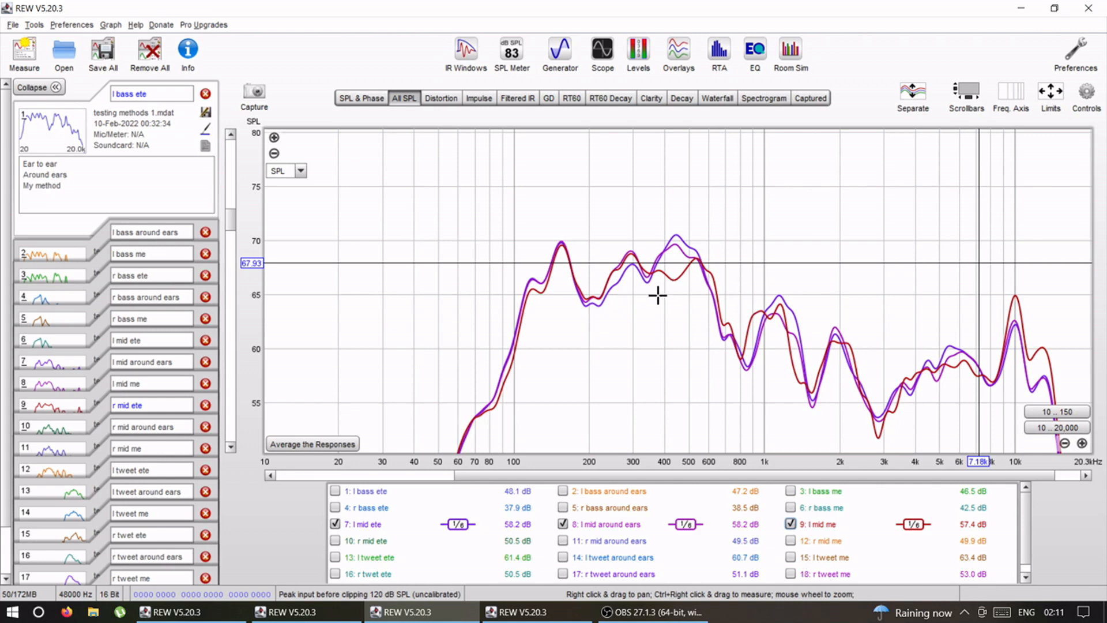
click(563, 524)
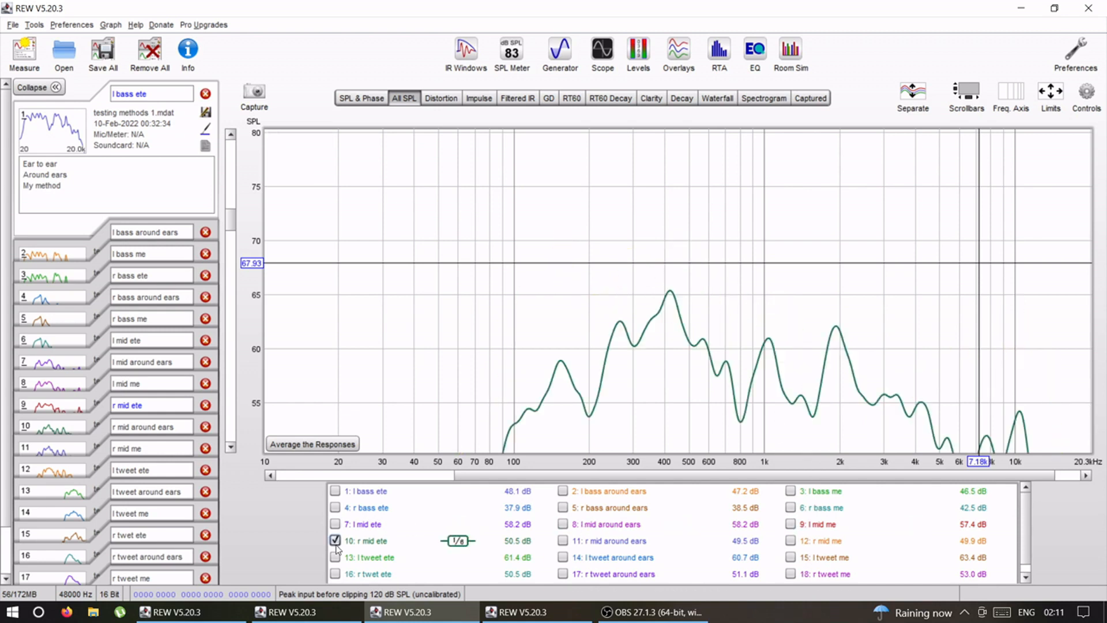
Compare 'r mid ete' with 'r mid around ears', then start overlaying the left tweeter traces.
click(562, 540)
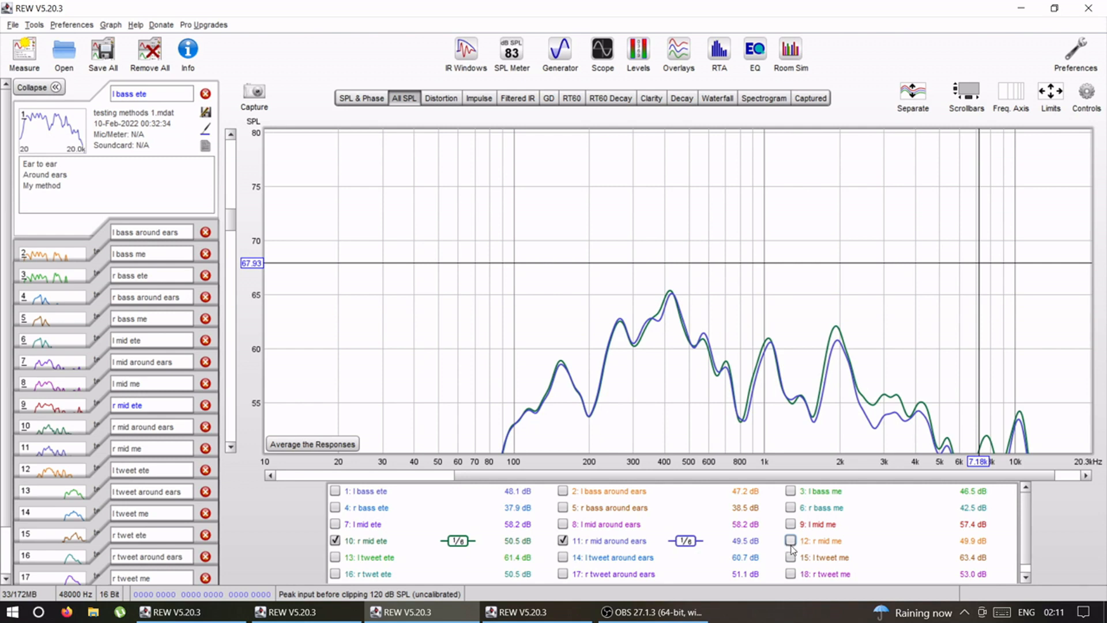
mouse_move(792, 548)
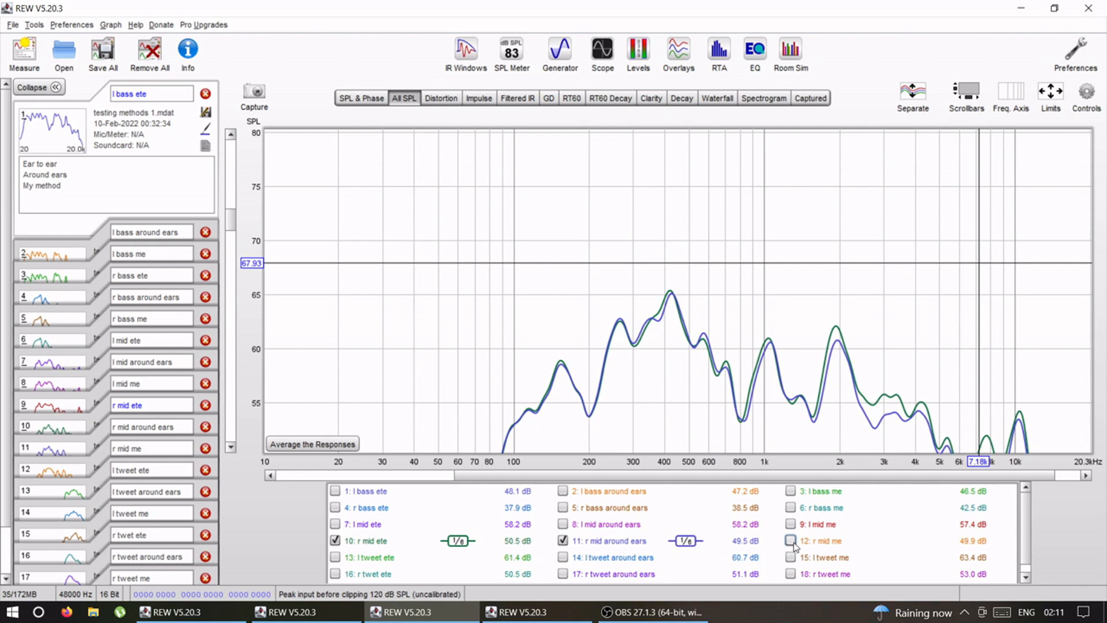
click(791, 541)
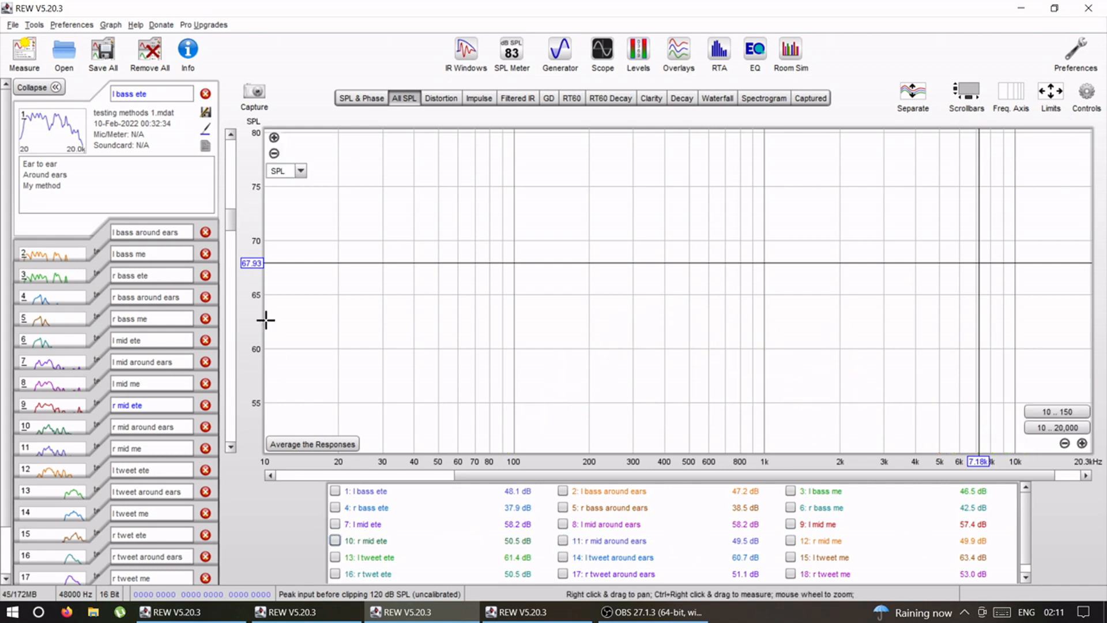
click(334, 557)
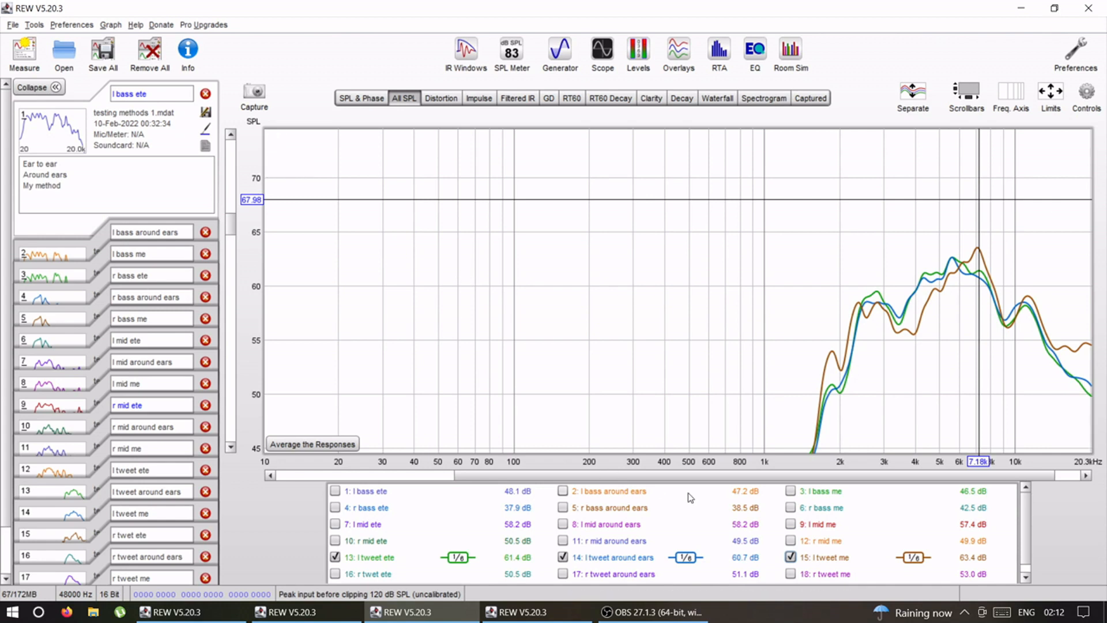
mouse_move(731, 493)
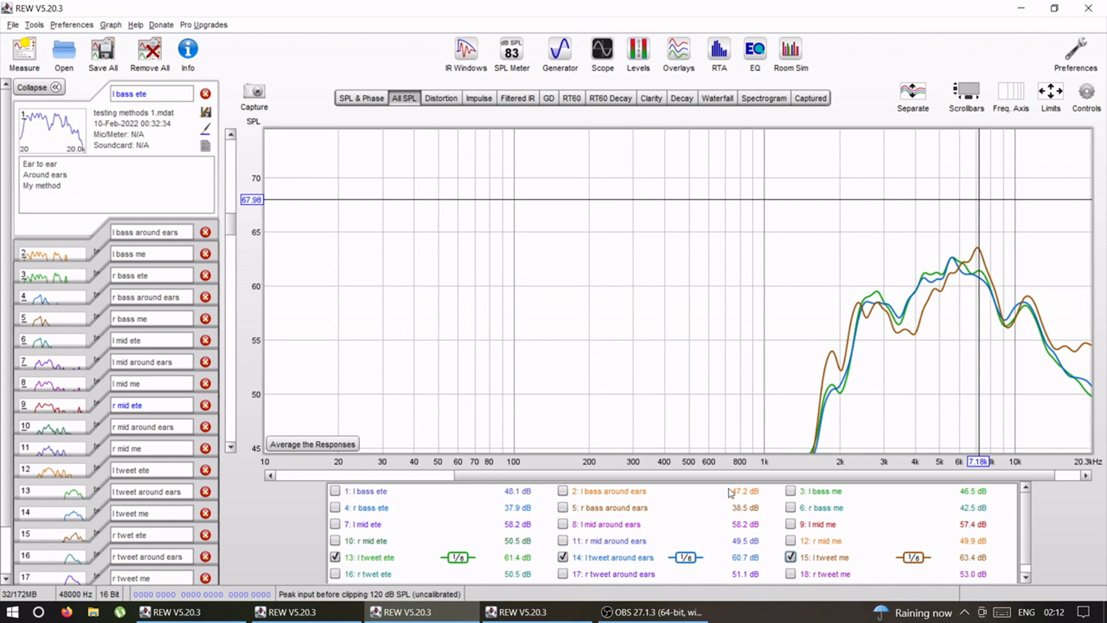
Toggle 'l tweet me' and hide 'l tweet around ears', leaving only 'l tweet ete' plotted.
click(790, 558)
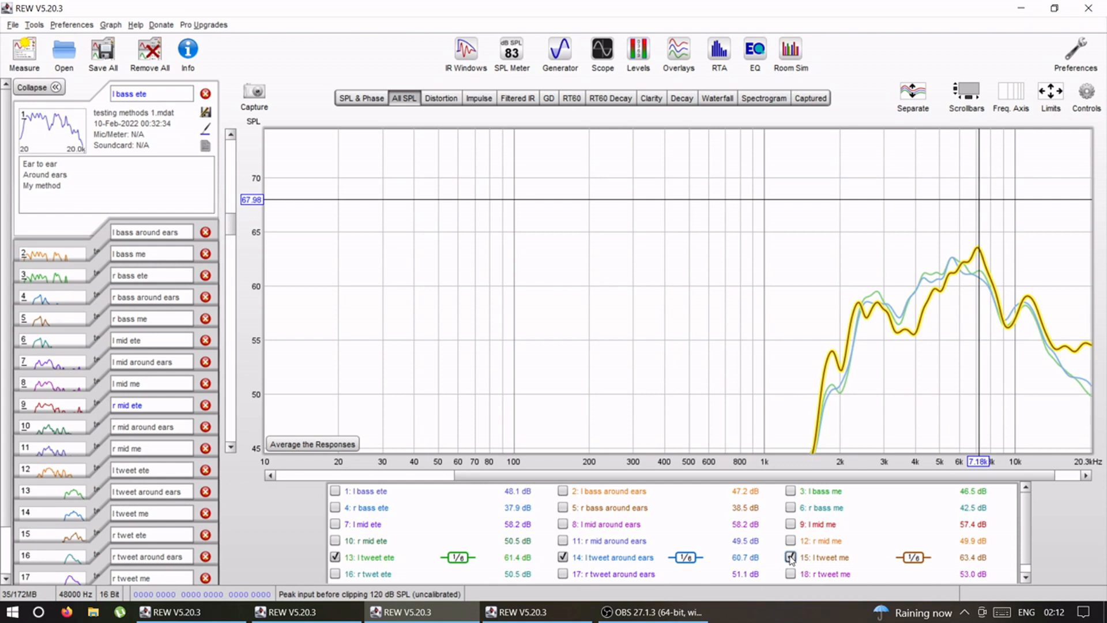
click(790, 558)
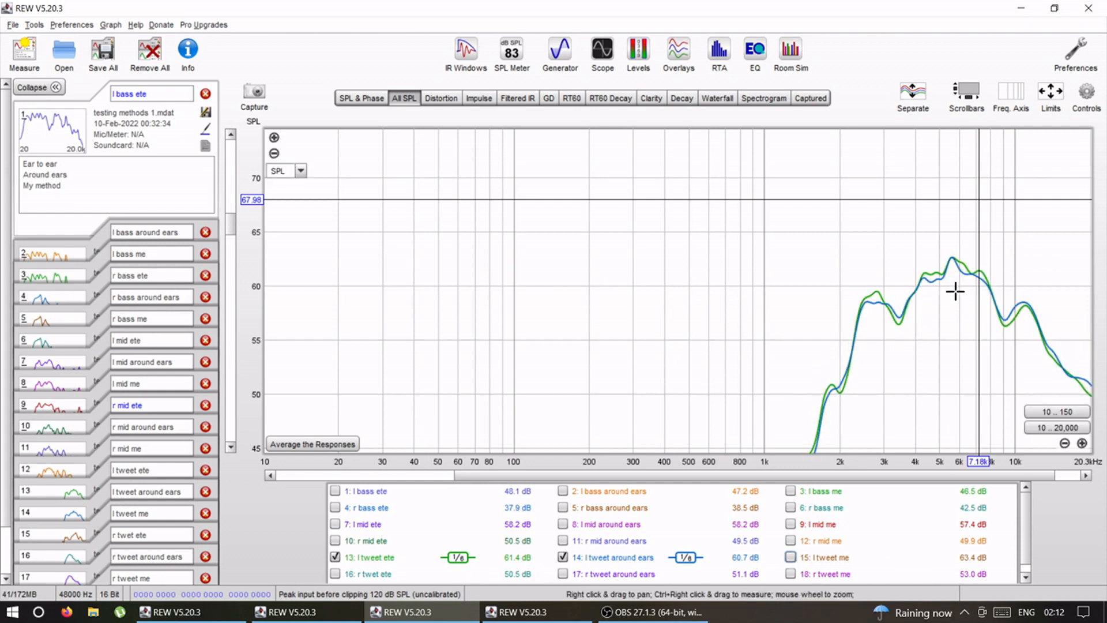
click(789, 557)
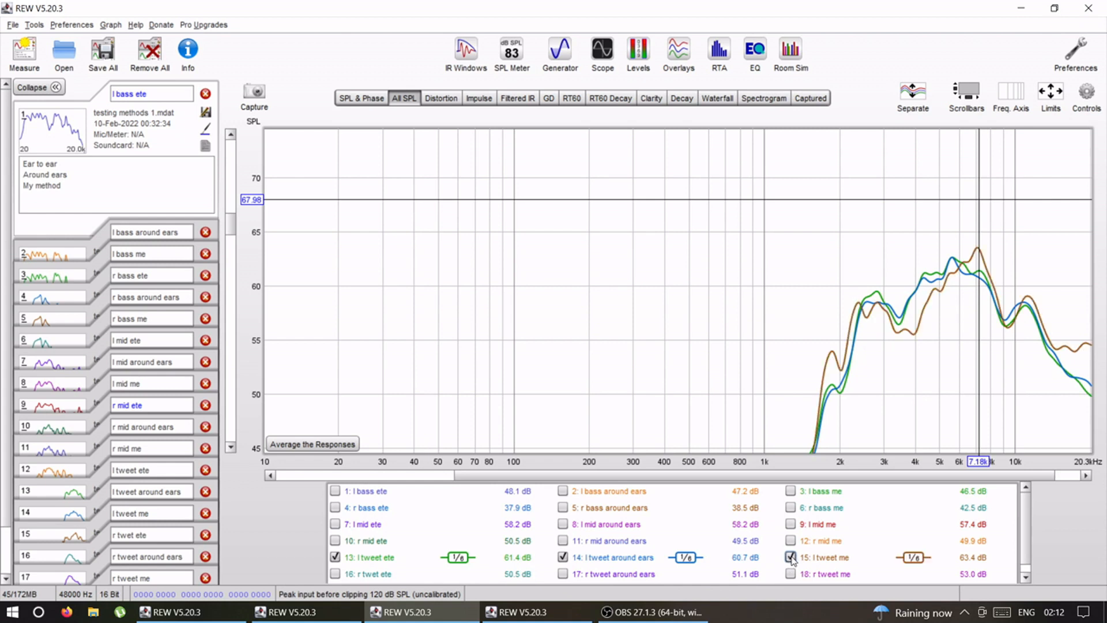
click(563, 557)
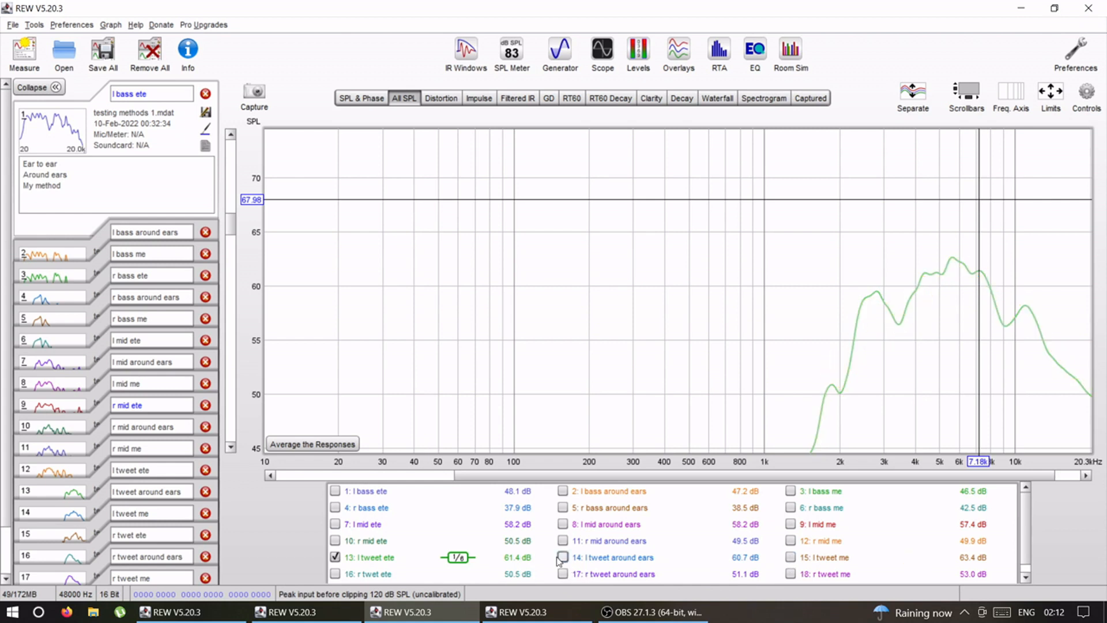
Overlay 'r twet ete' and 'r tweet around ears', briefly adding then removing 'r tweet me'.
click(336, 573)
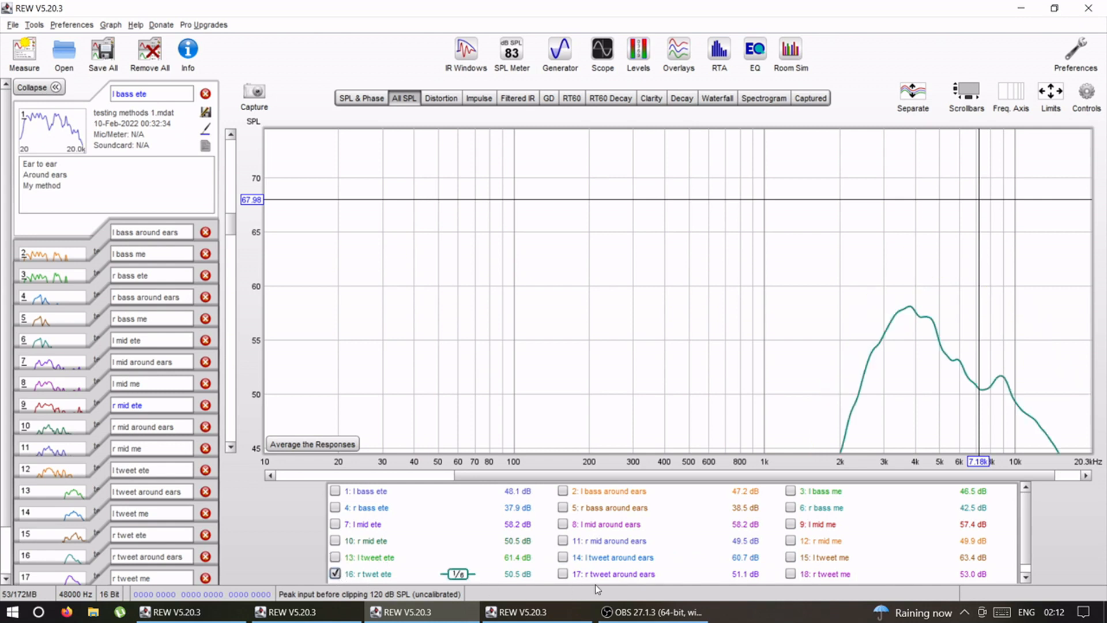
click(563, 573)
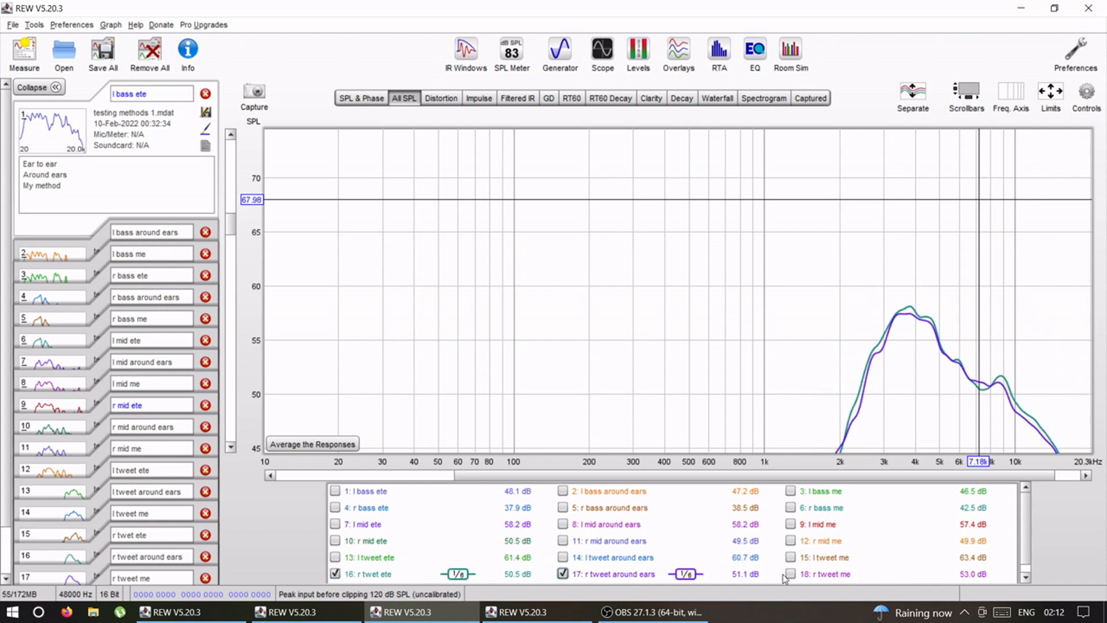
click(789, 575)
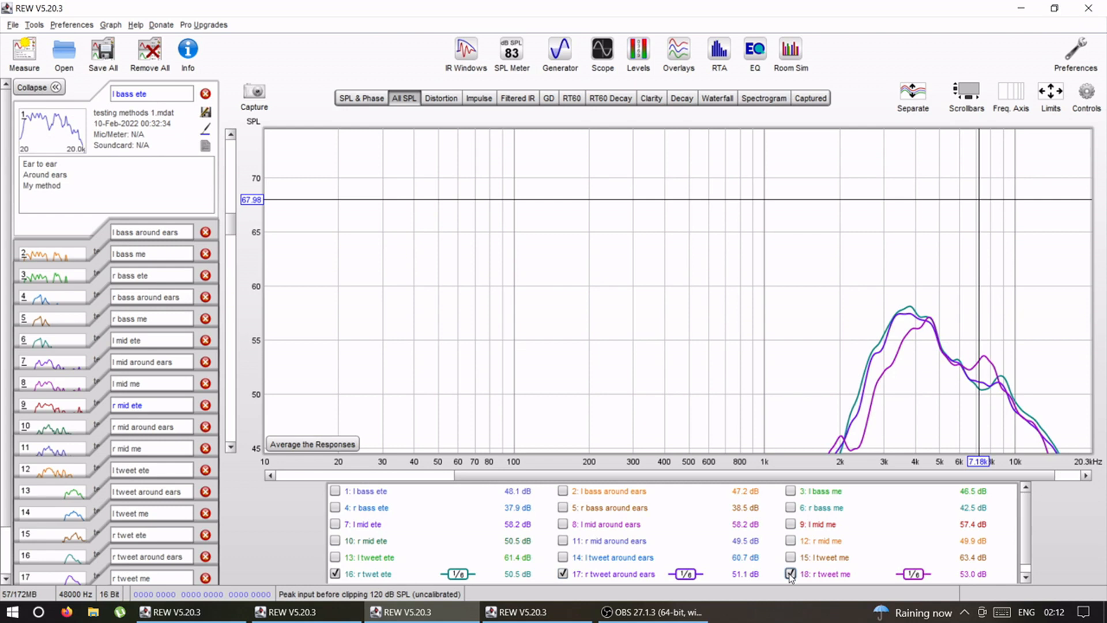
click(790, 574)
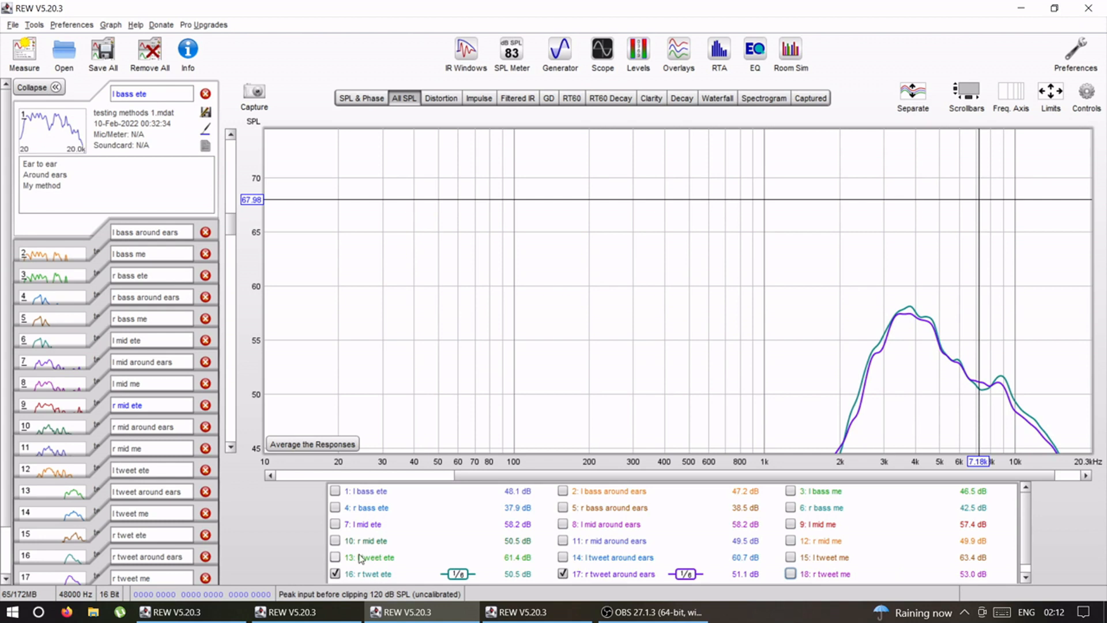
Add the 'r mid around ears', mid ete and 'r bass ete' traces to the overlay.
click(562, 541)
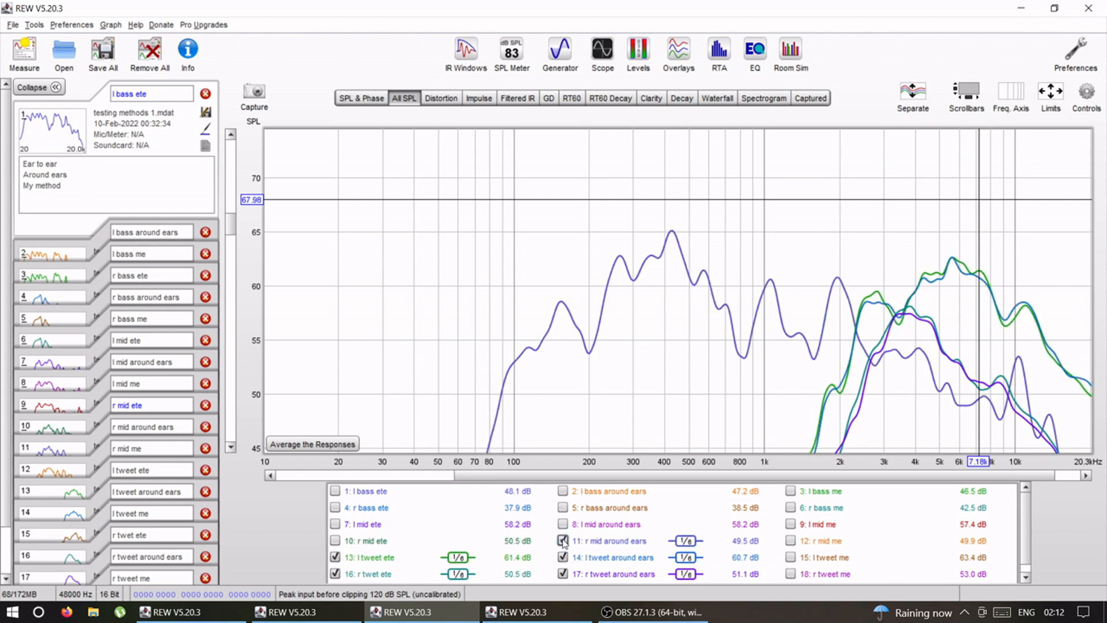
click(336, 525)
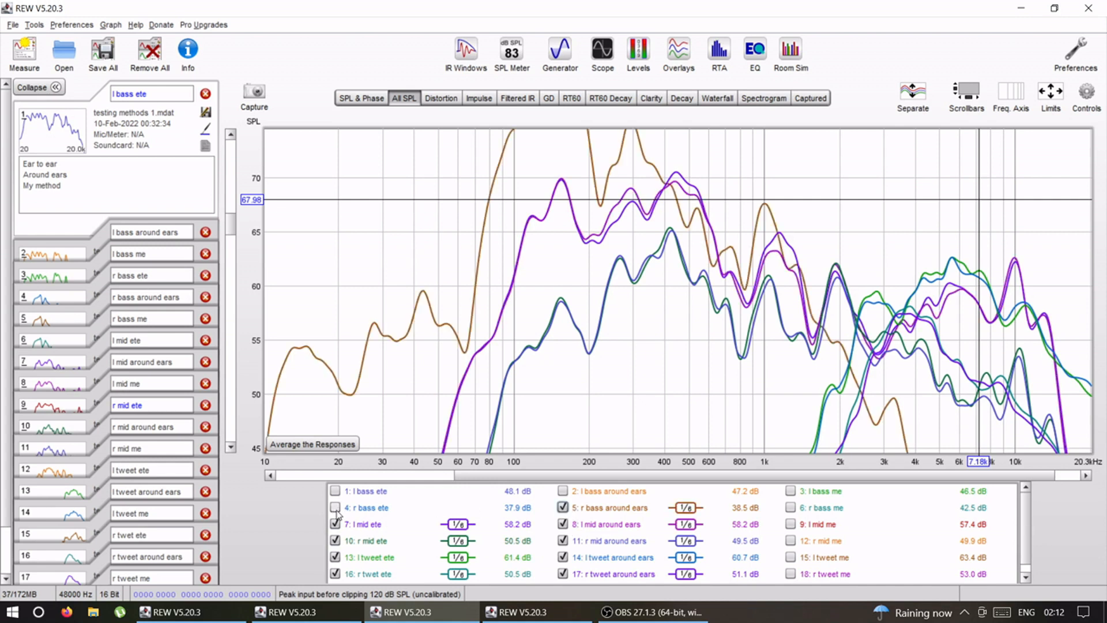
click(336, 506)
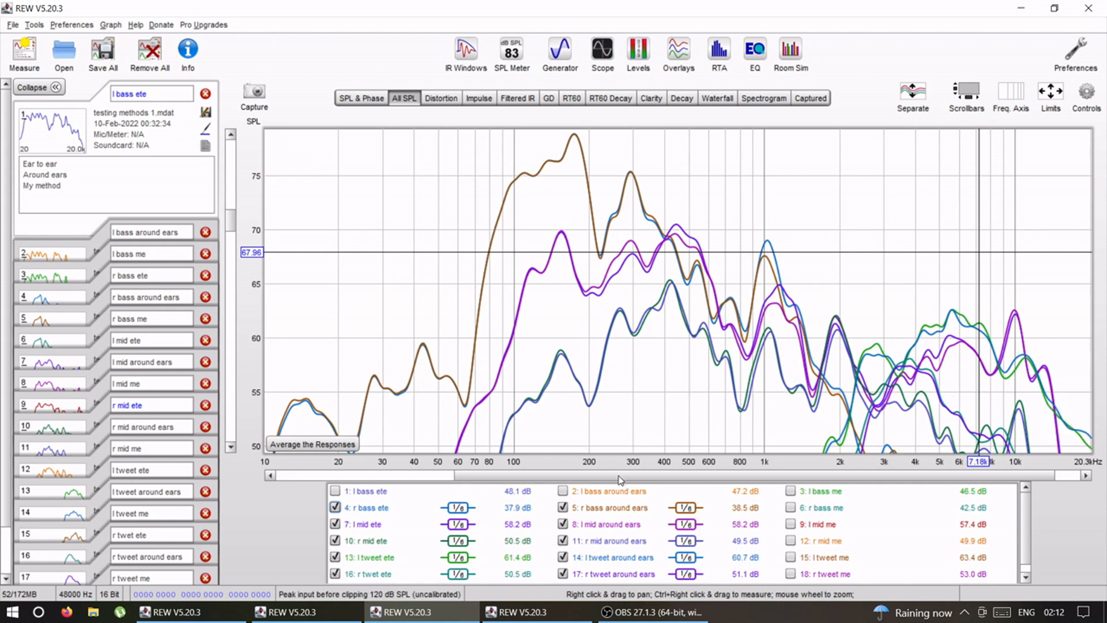
mouse_move(533, 611)
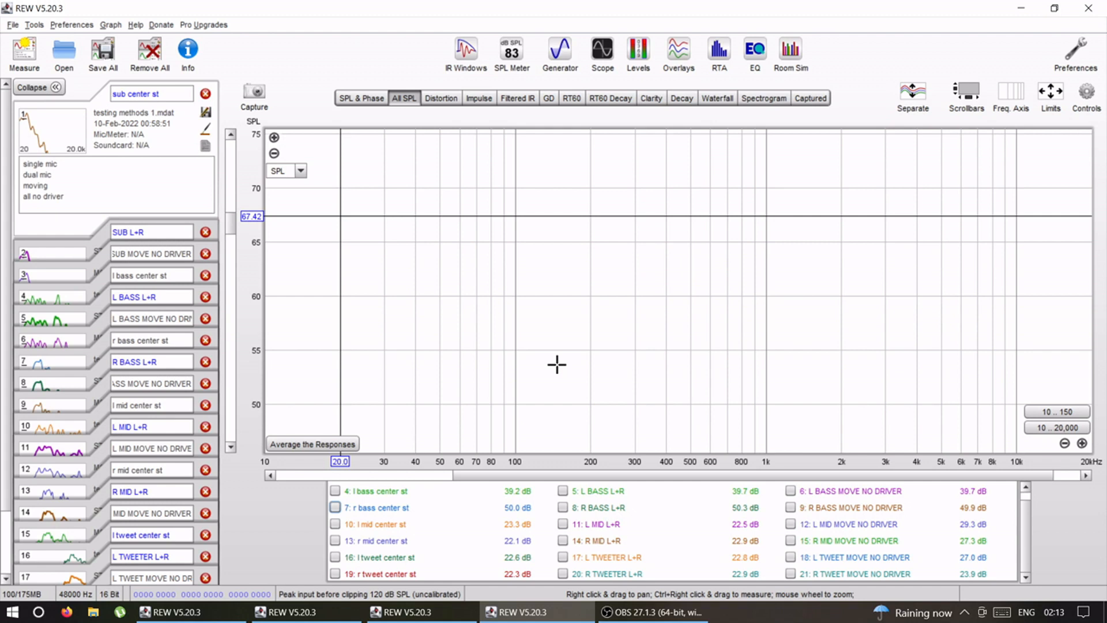
mouse_move(390, 233)
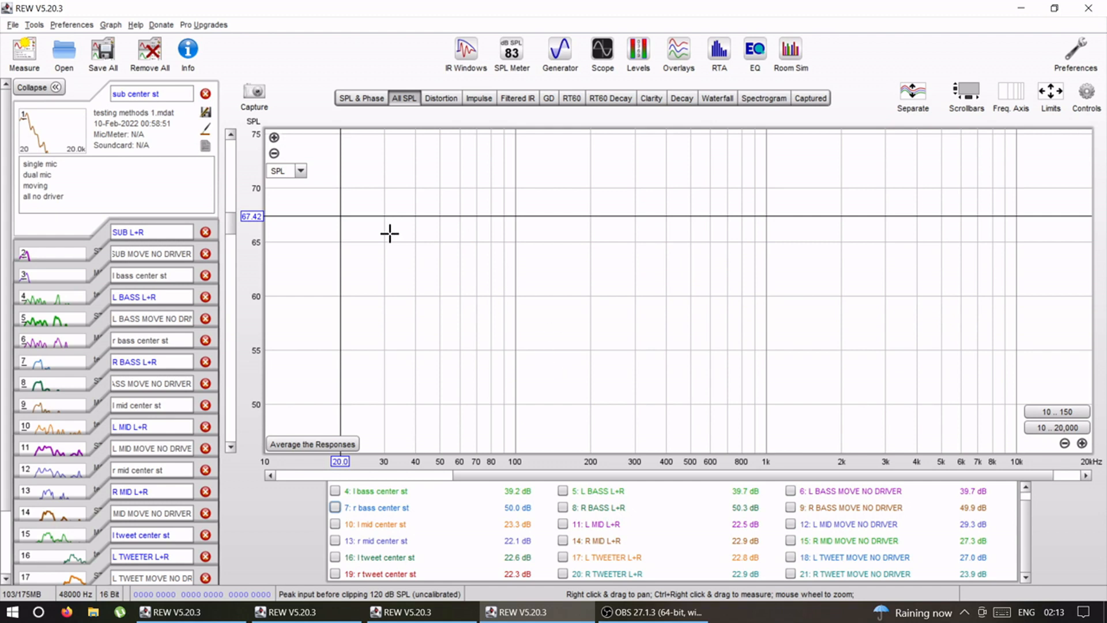
Highlight the single mic and moving notes, then plot 'sub center st' after briefly adding 'SUB L+R'.
double_click(34, 163)
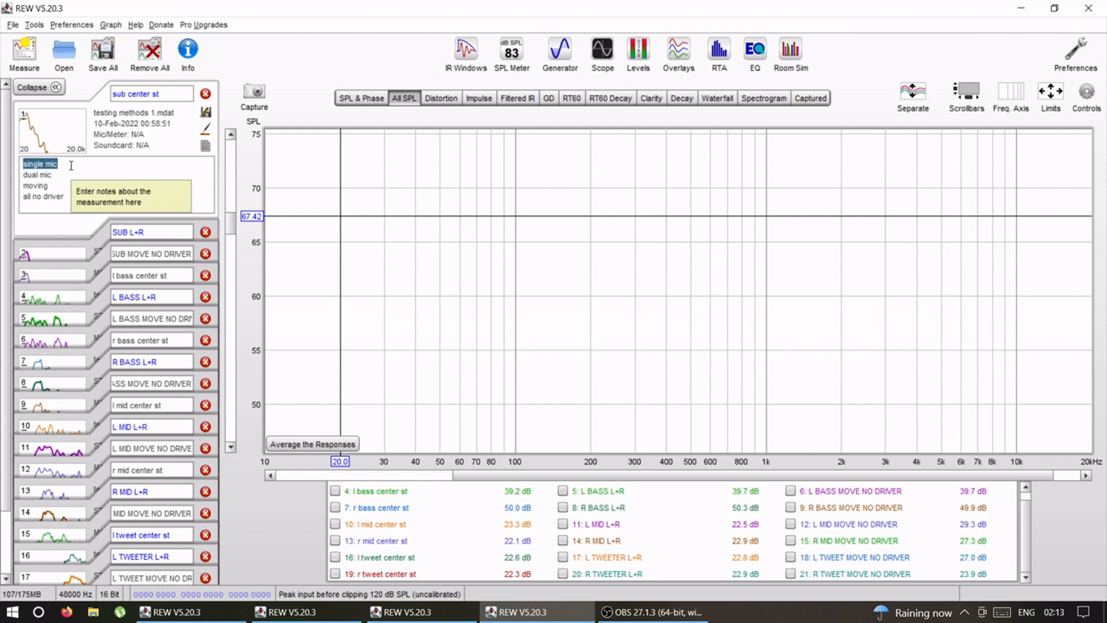
mouse_move(126, 172)
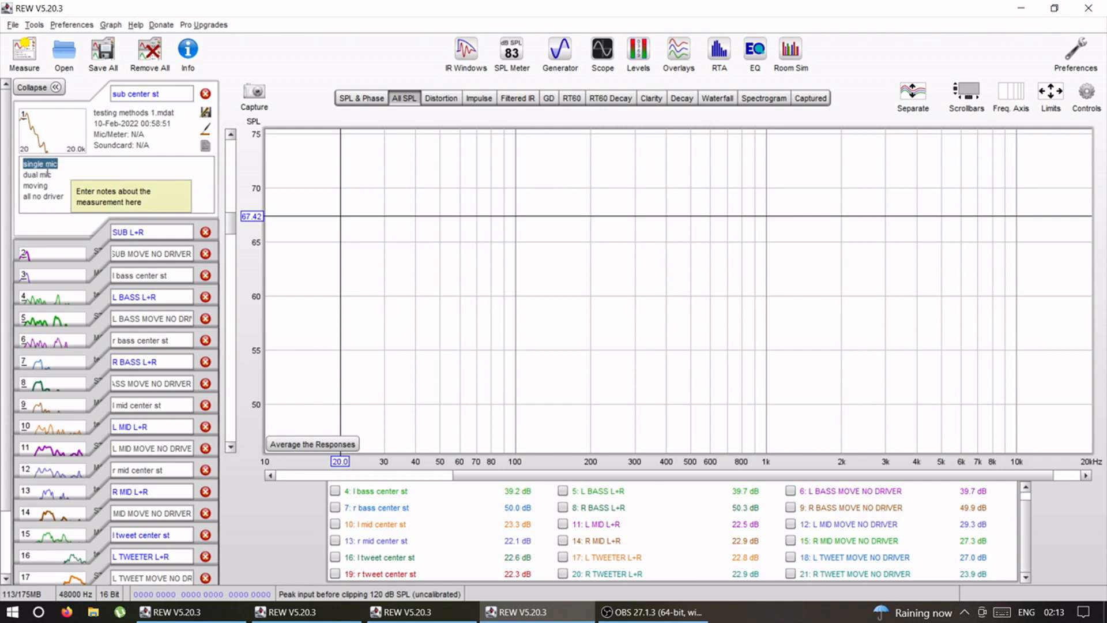
click(37, 174)
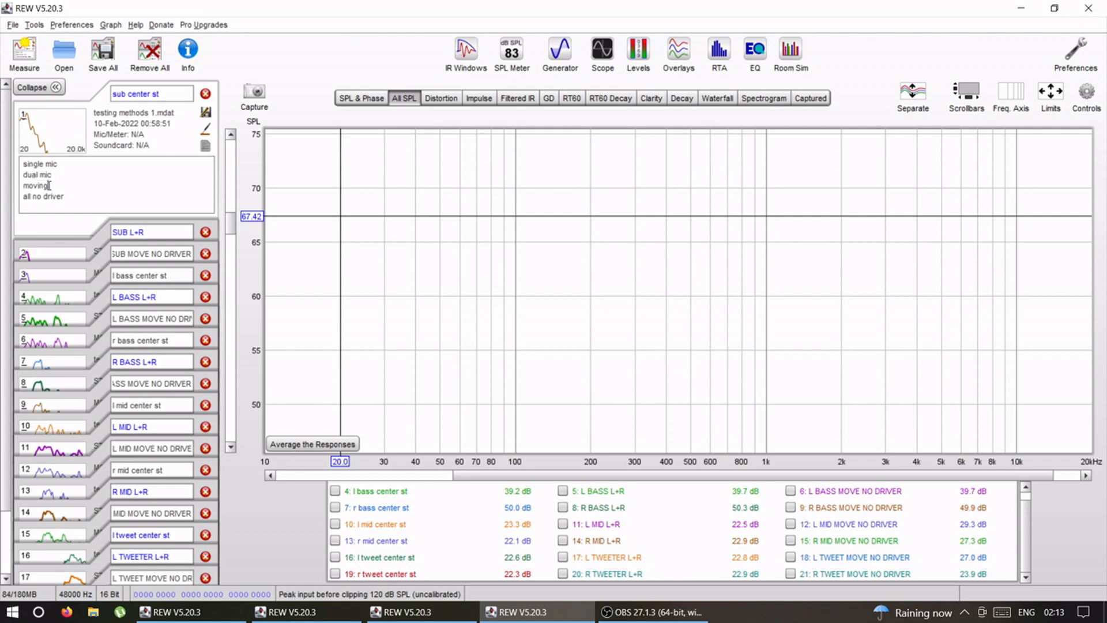
double_click(35, 185)
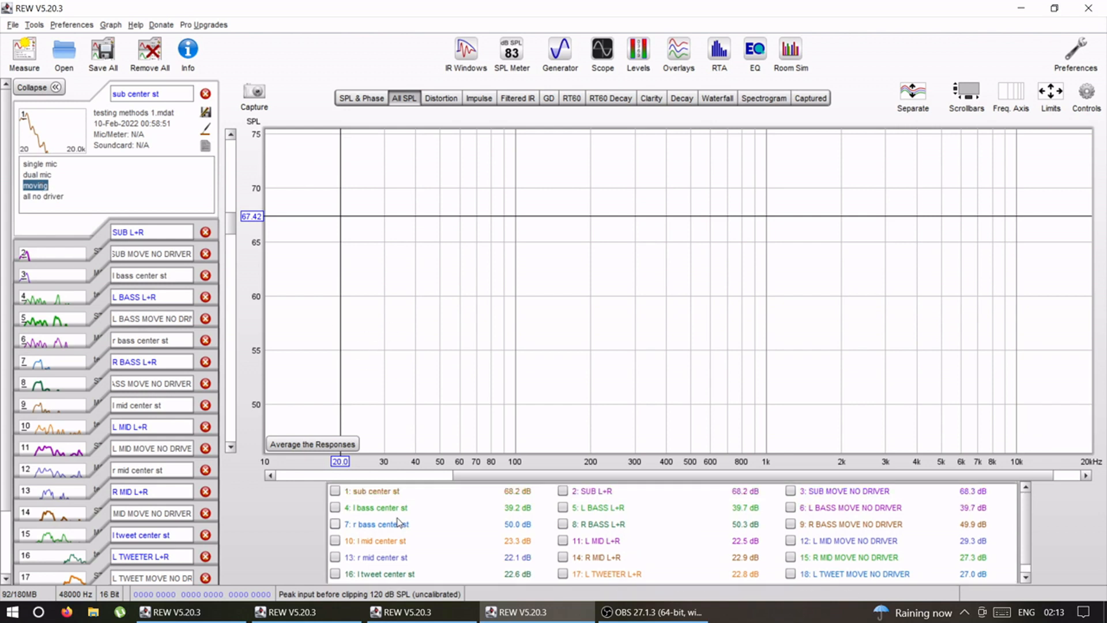
click(563, 490)
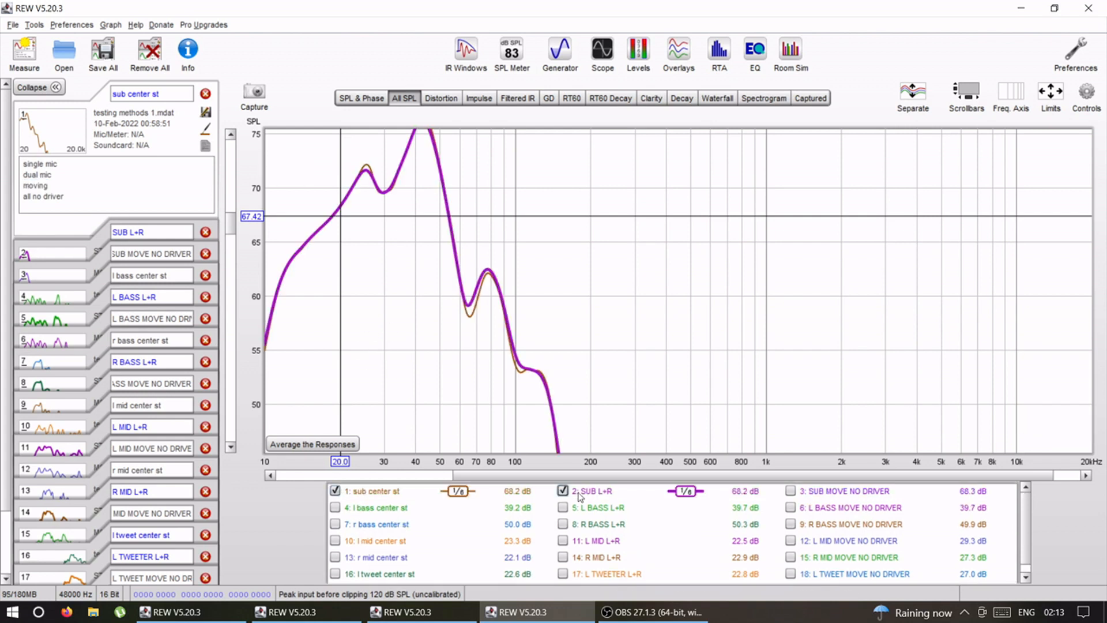
click(790, 490)
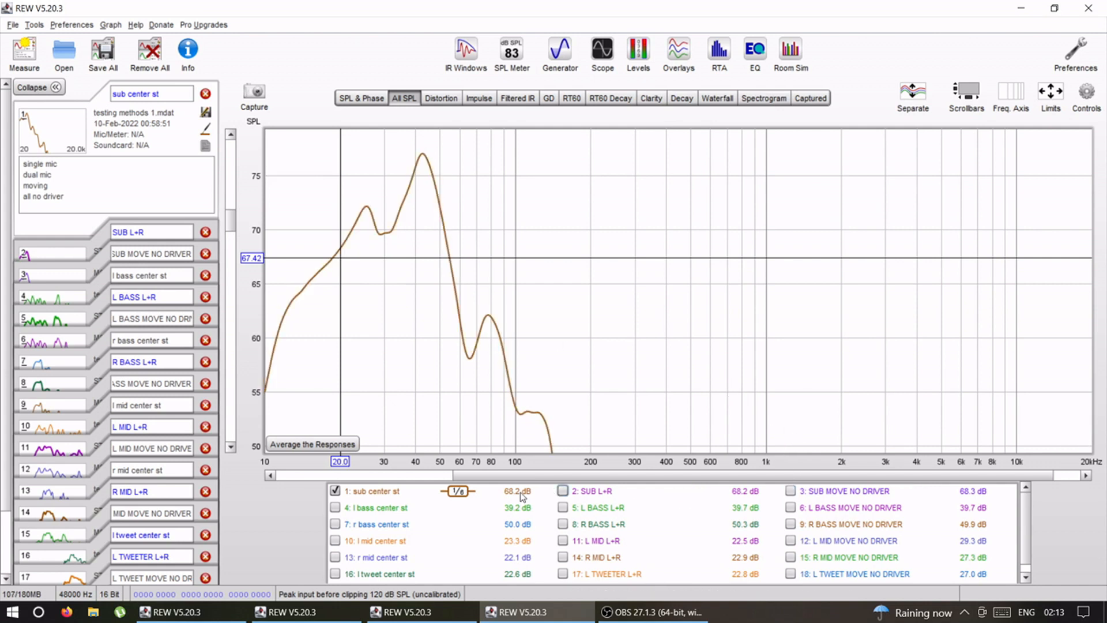
Overlay l bass center st, L BASS L+R and MOVE NO DRIVER, then r bass center st with R BASS L+R.
click(336, 507)
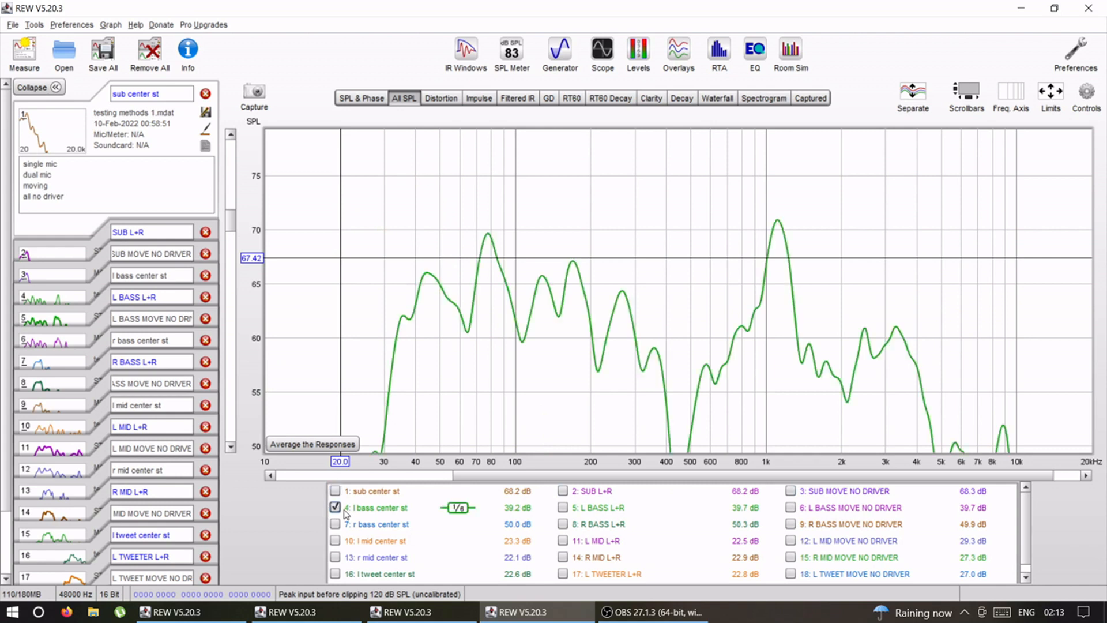
click(562, 506)
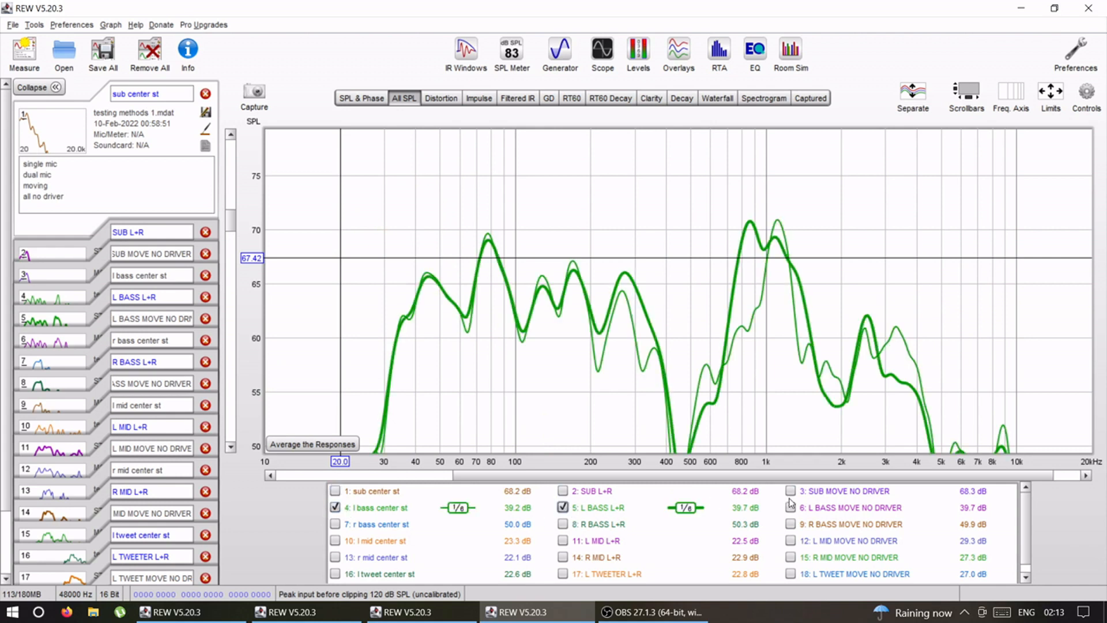
click(789, 507)
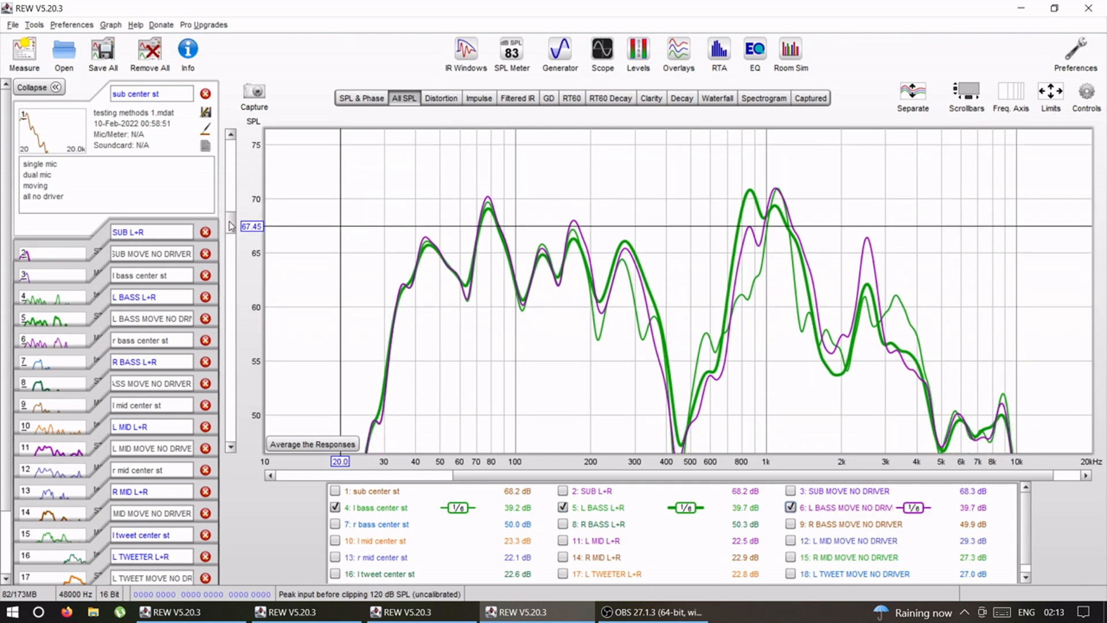
mouse_move(513, 263)
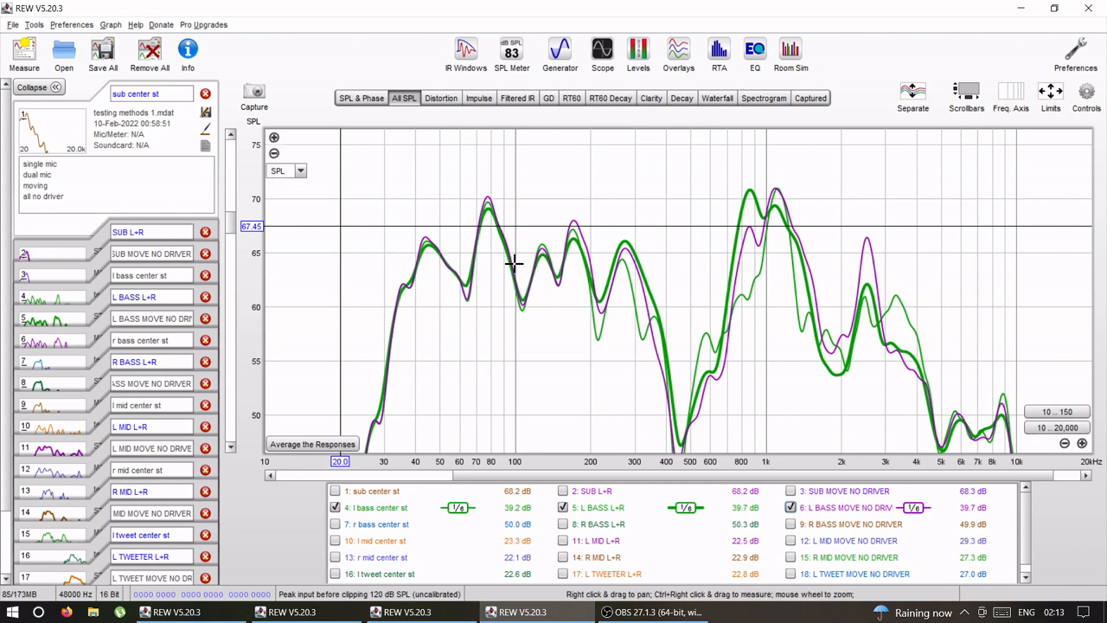
mouse_move(600, 287)
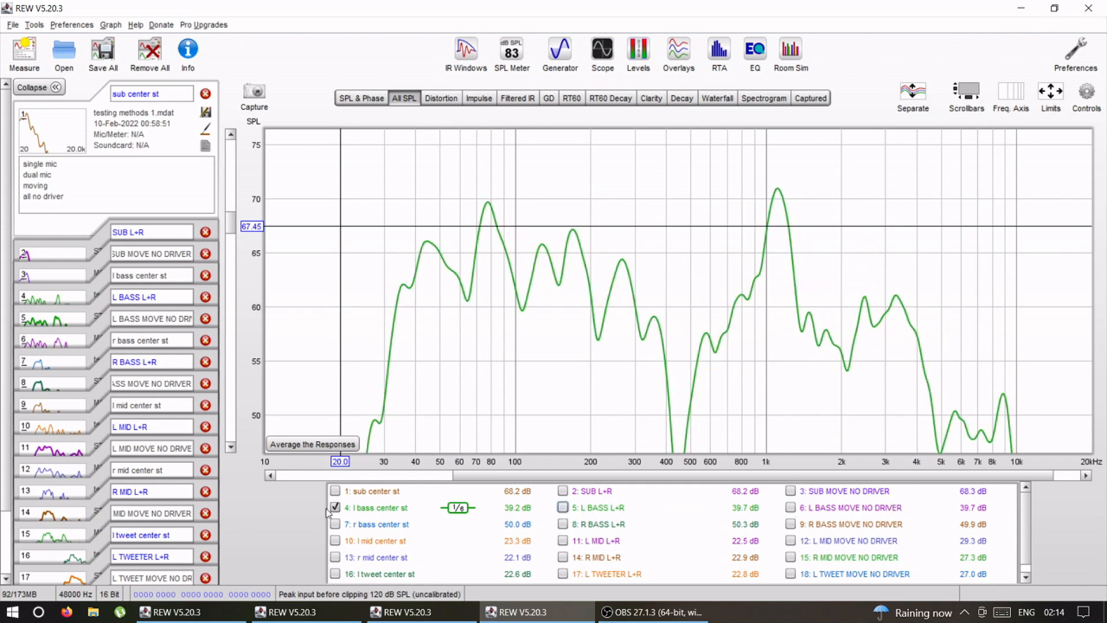
click(336, 524)
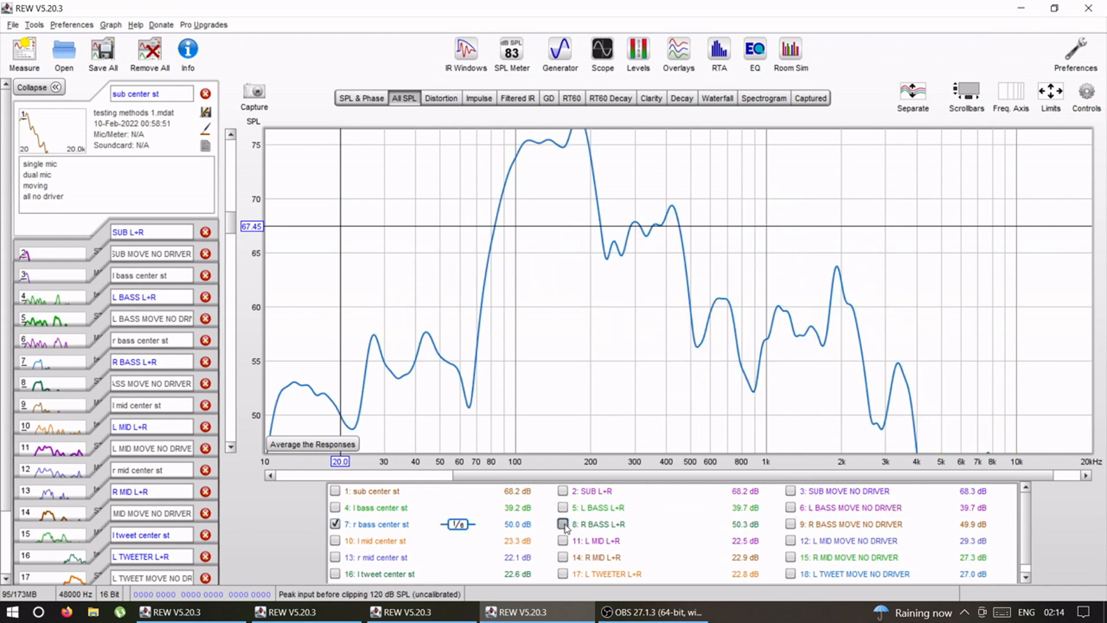
click(790, 524)
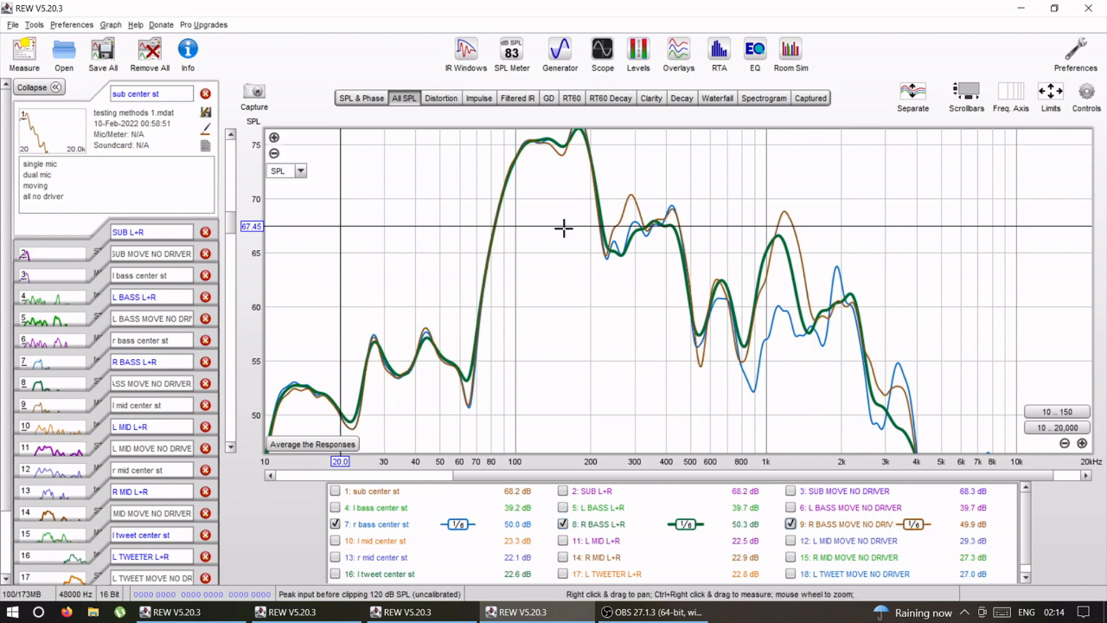
mouse_move(455, 338)
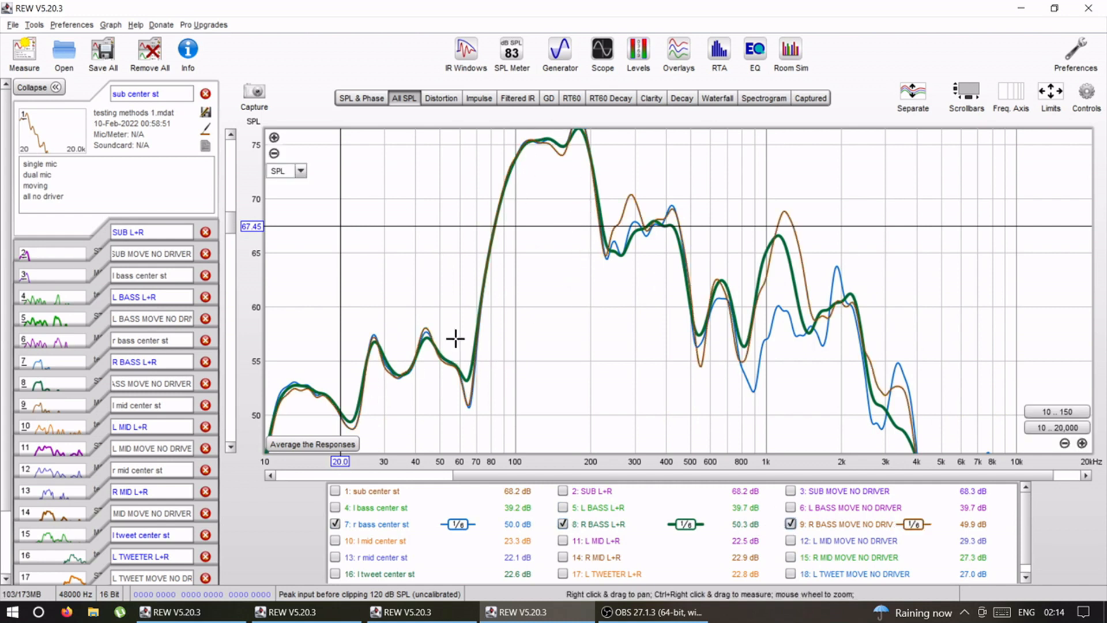
mouse_move(785, 309)
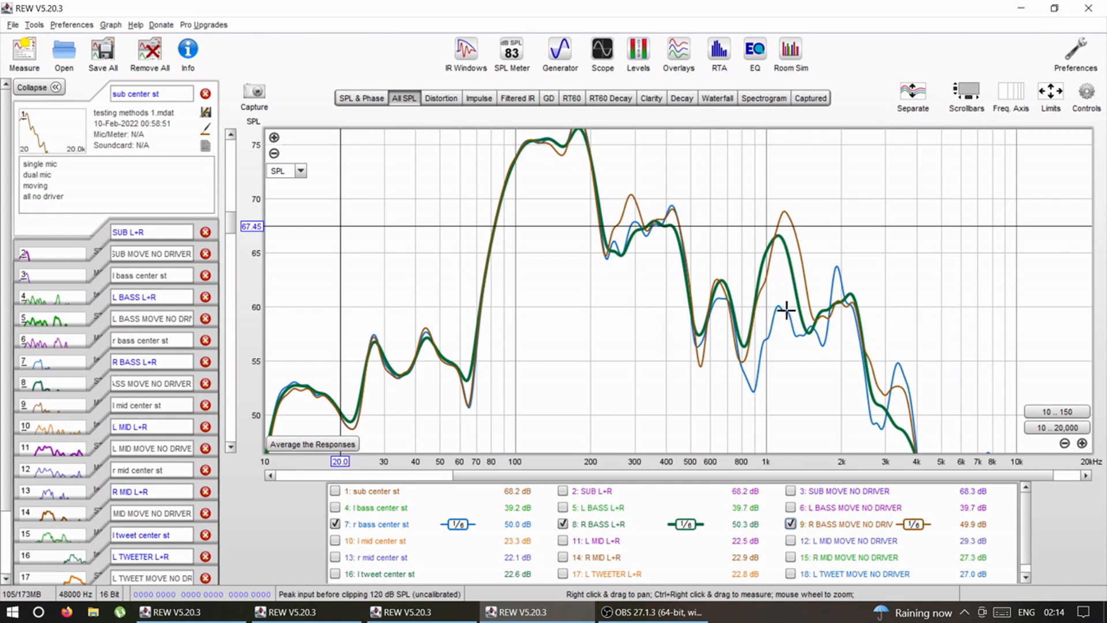
mouse_move(783, 249)
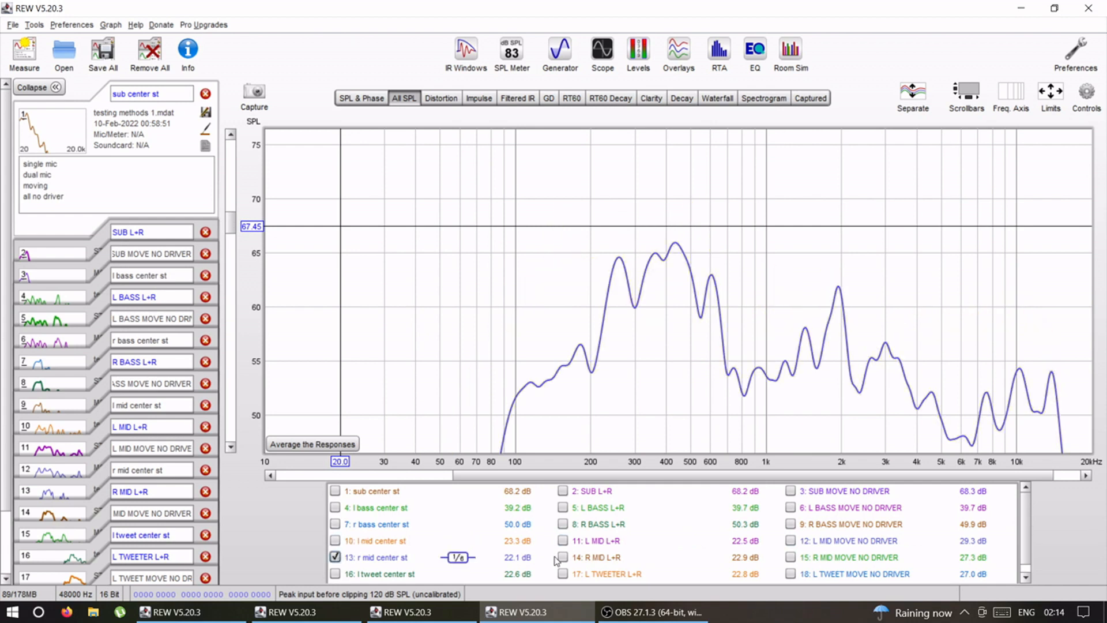
Compare R MID L+R and 'l tweet center st' with L TWEETER L+R, then open the MOVE NO DRIVER set.
click(790, 556)
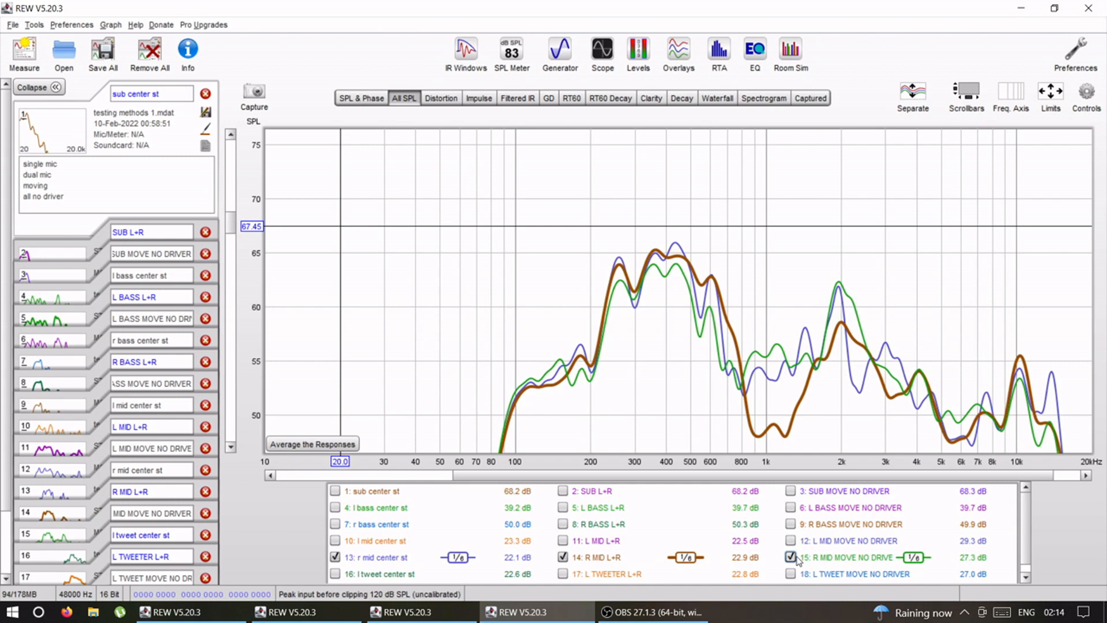
click(563, 557)
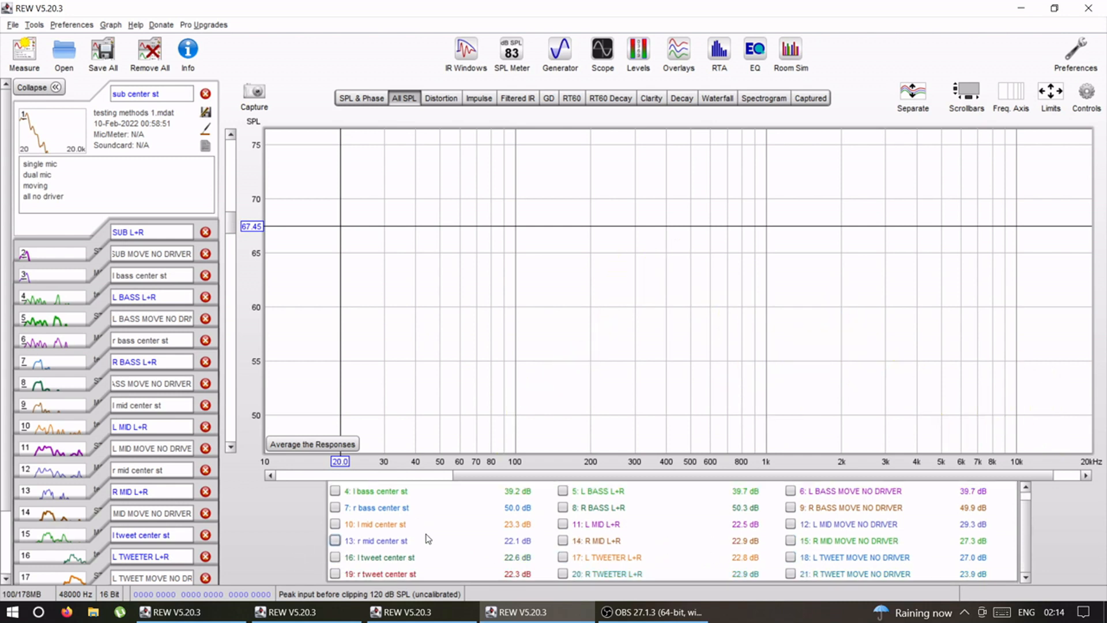
click(336, 557)
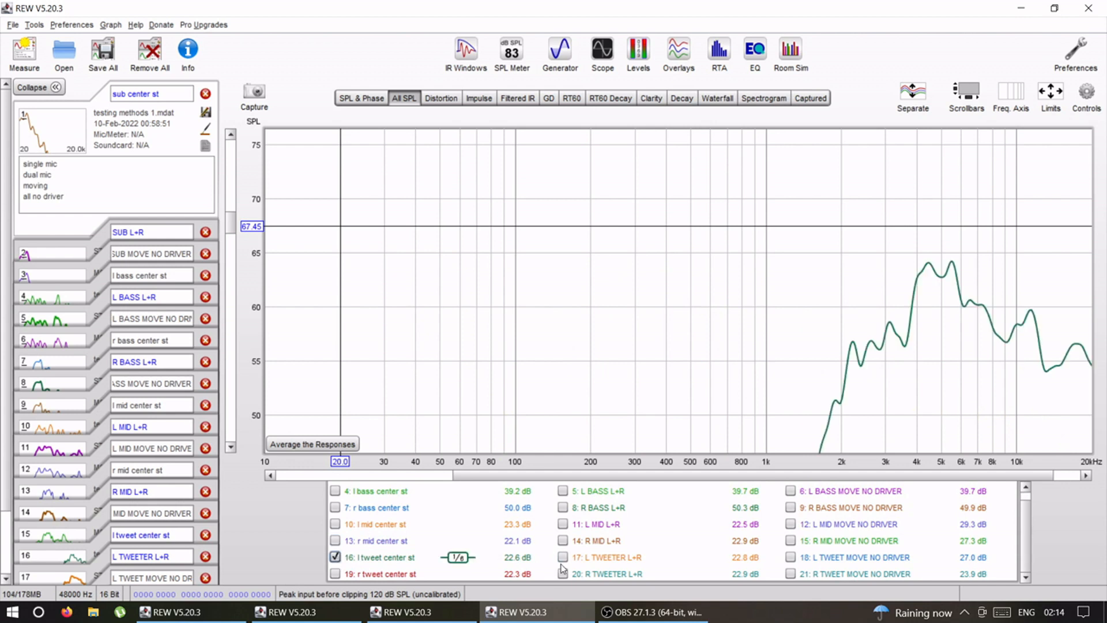
click(789, 557)
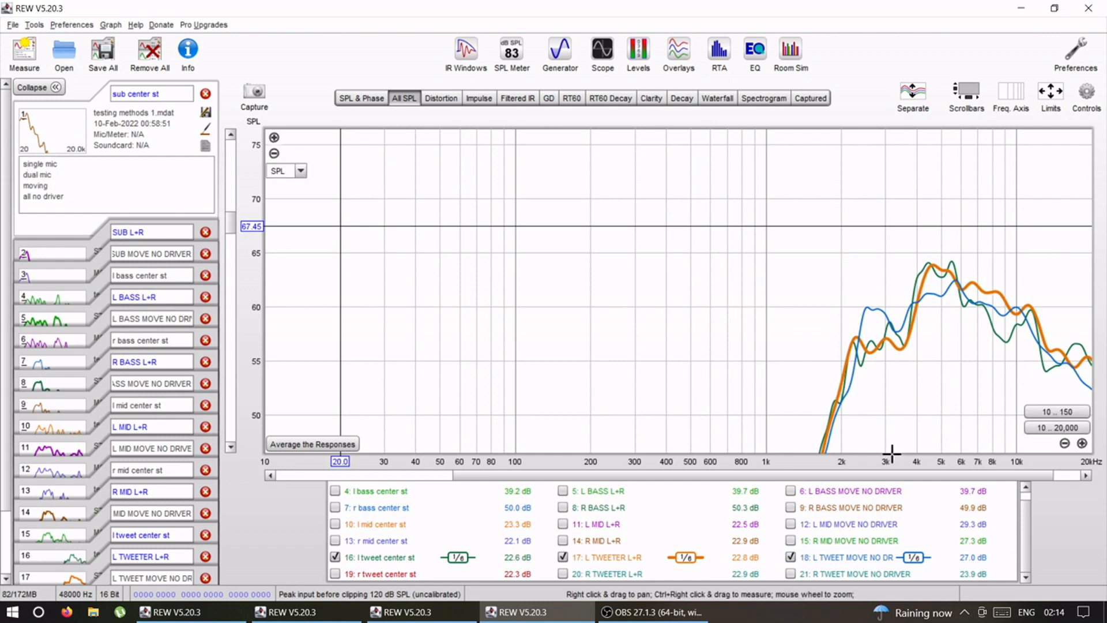
click(562, 556)
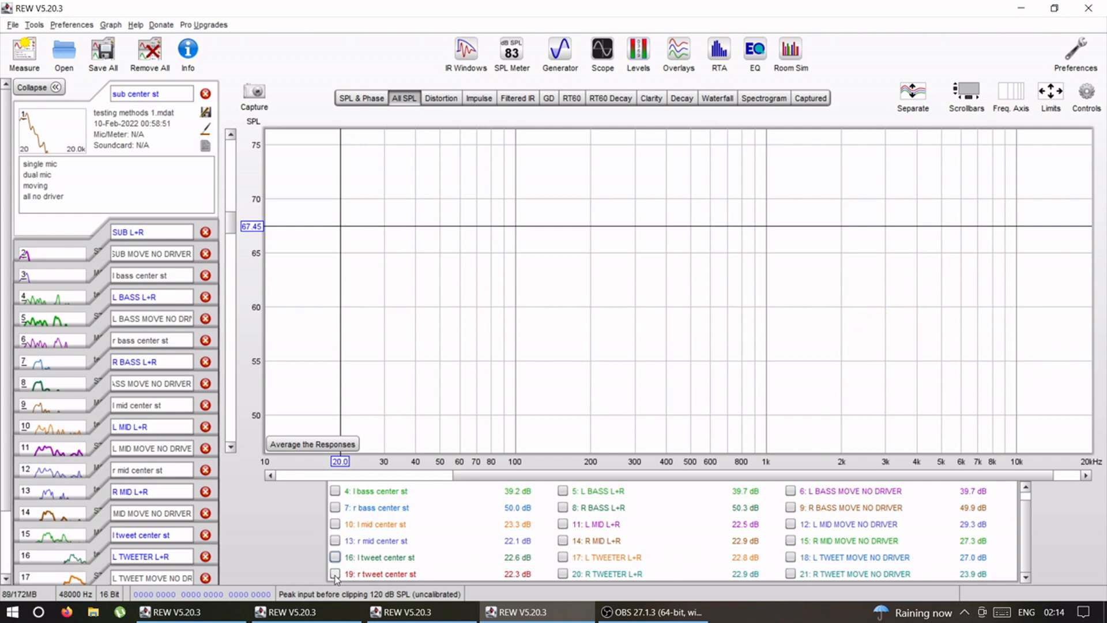
click(336, 573)
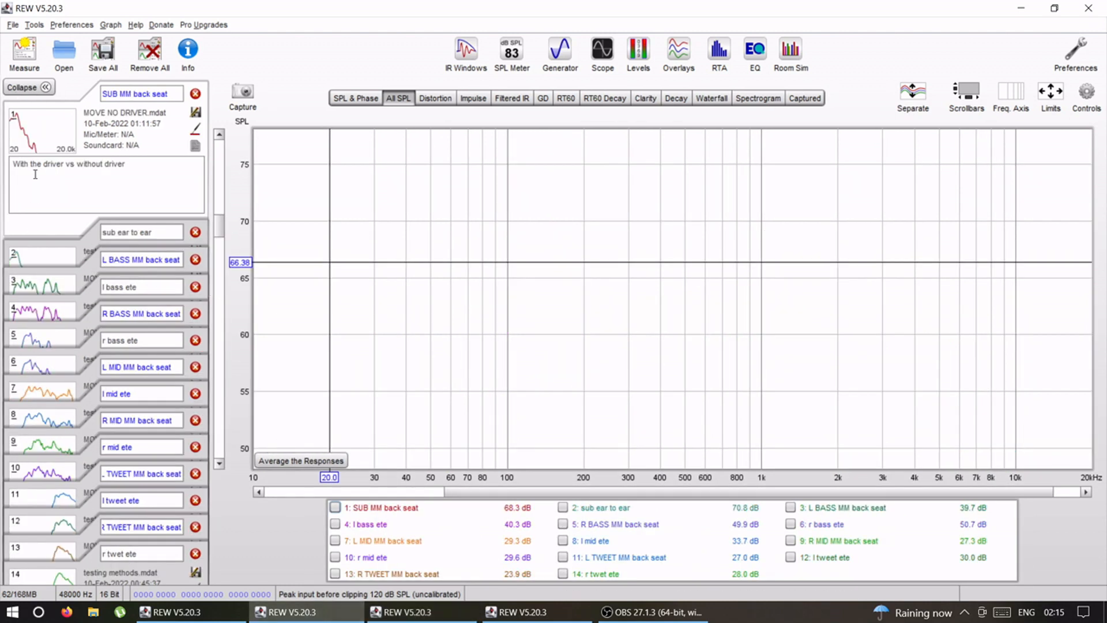
double_click(37, 164)
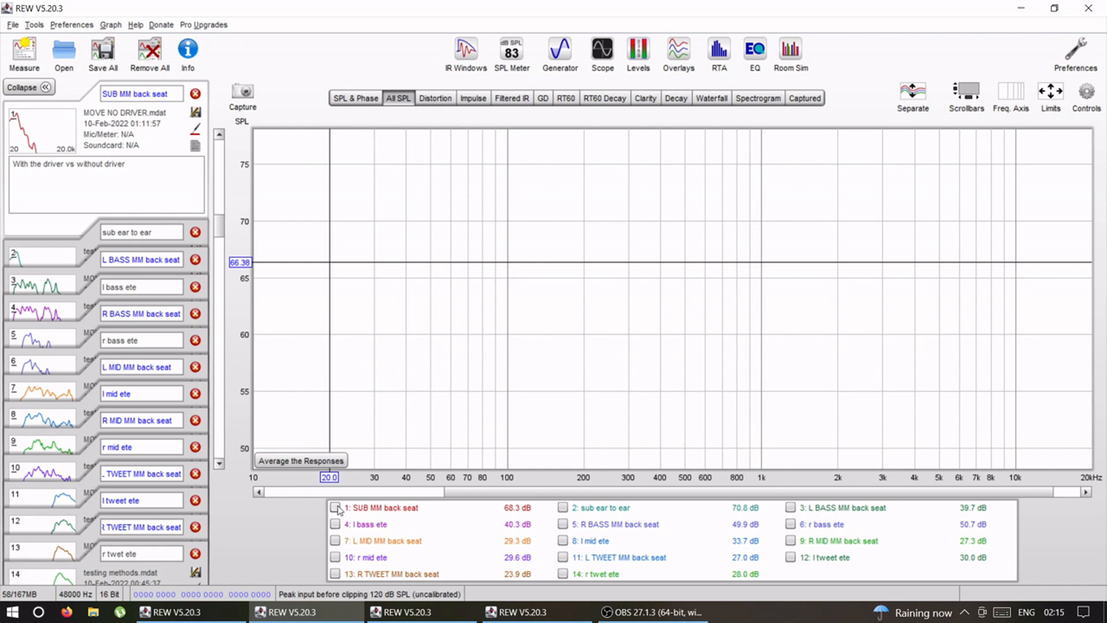
click(334, 507)
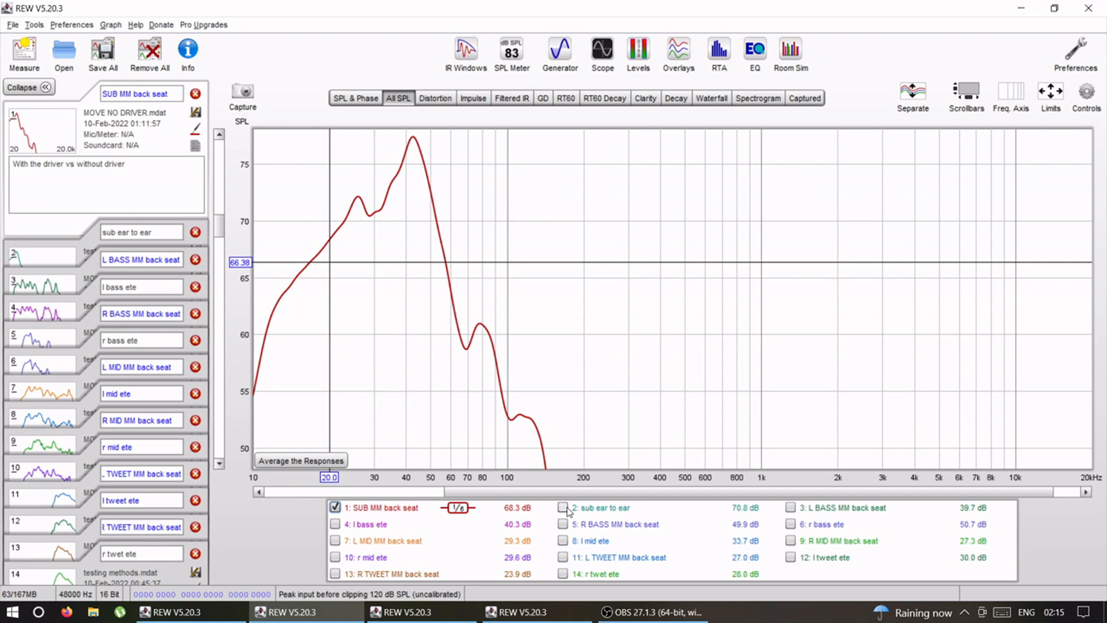
click(562, 507)
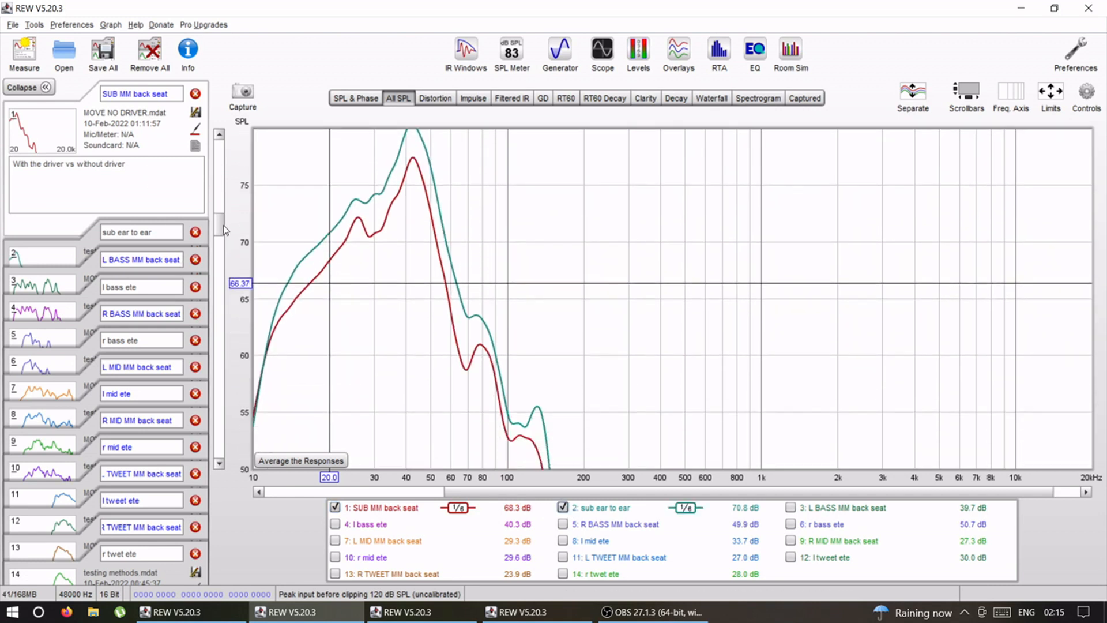
mouse_move(410, 185)
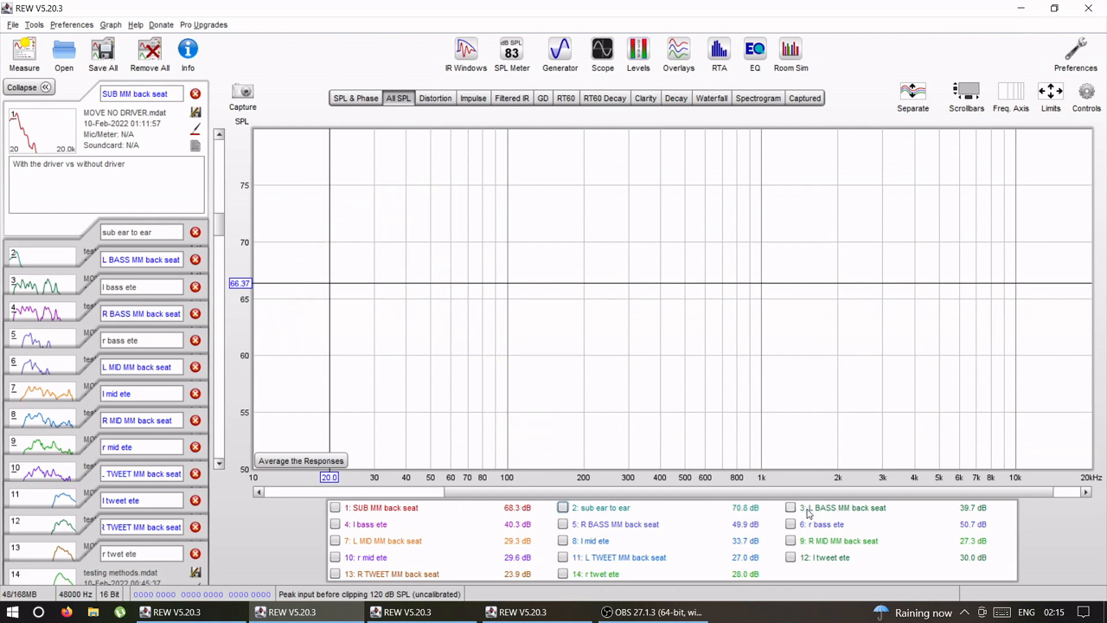
click(790, 507)
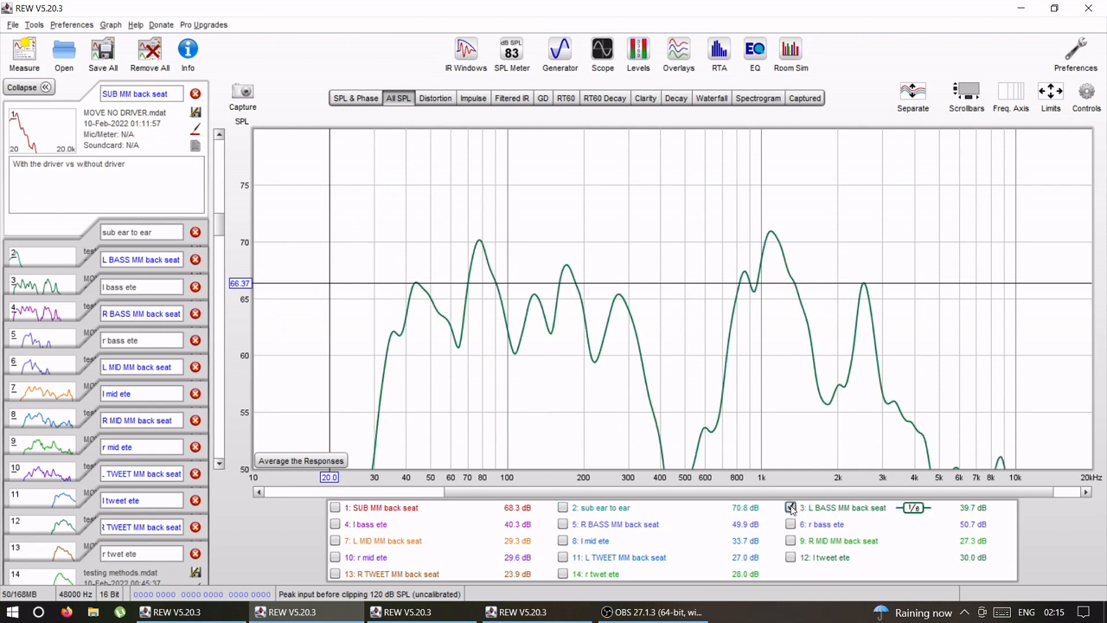
click(336, 524)
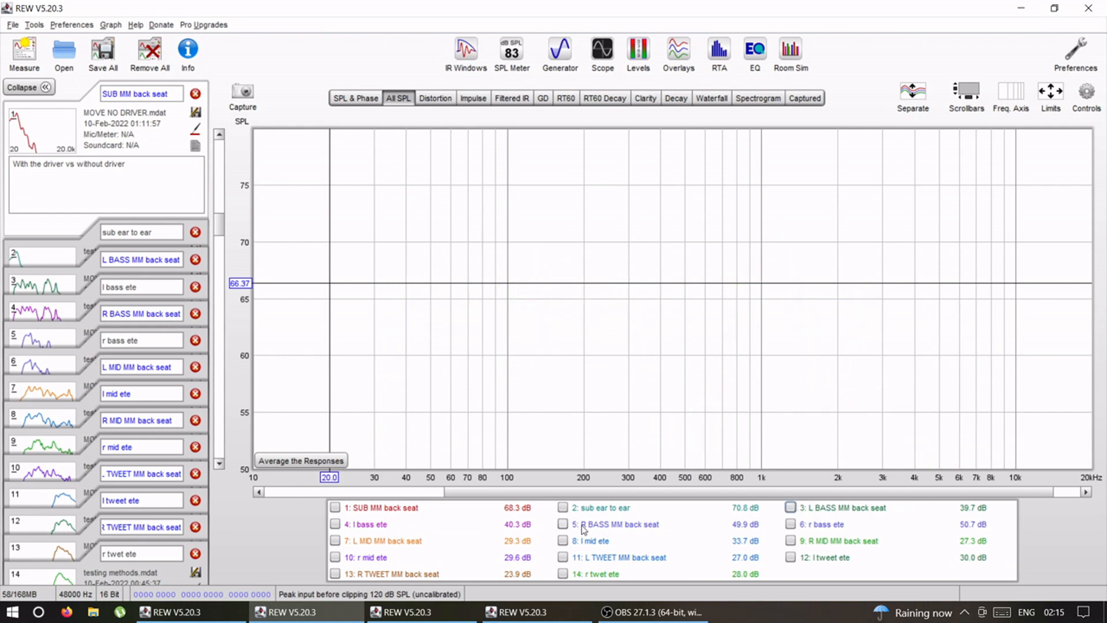
click(562, 524)
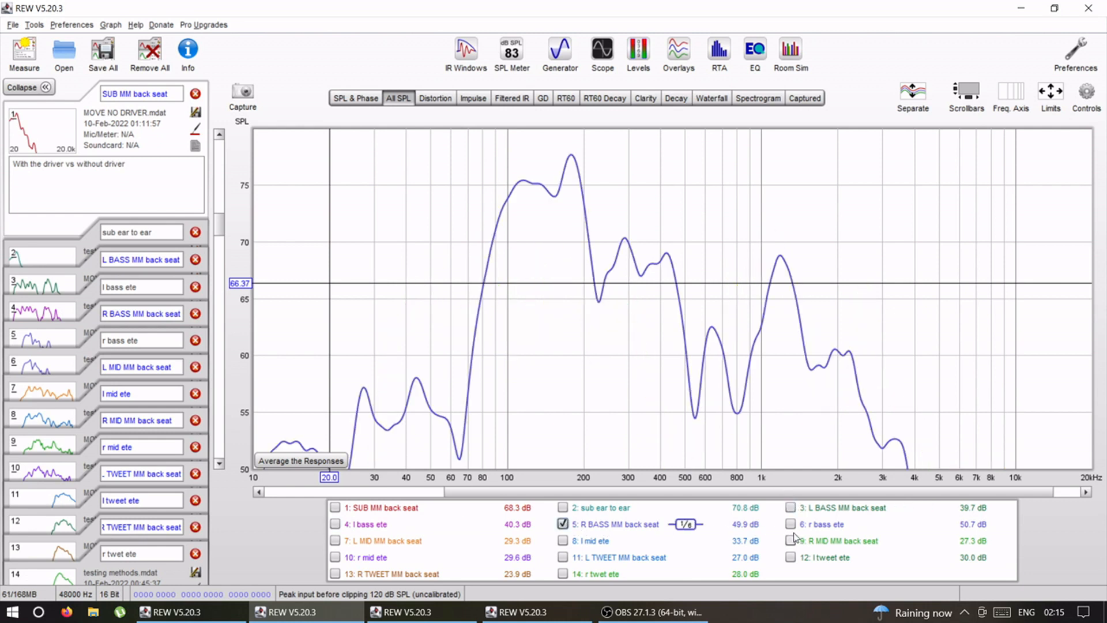
click(790, 524)
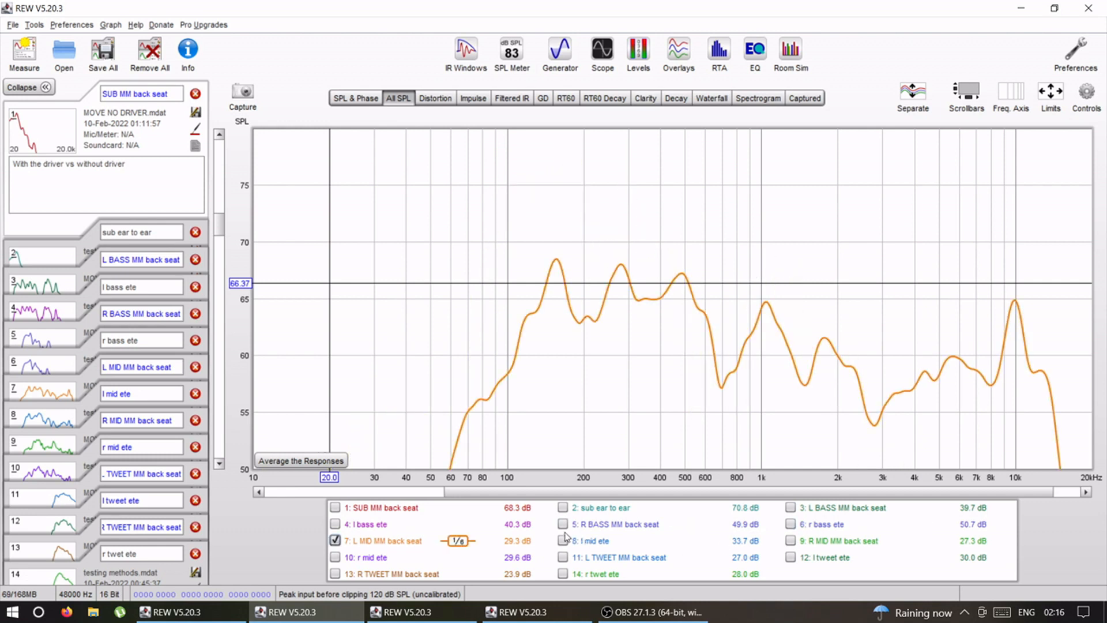
click(562, 541)
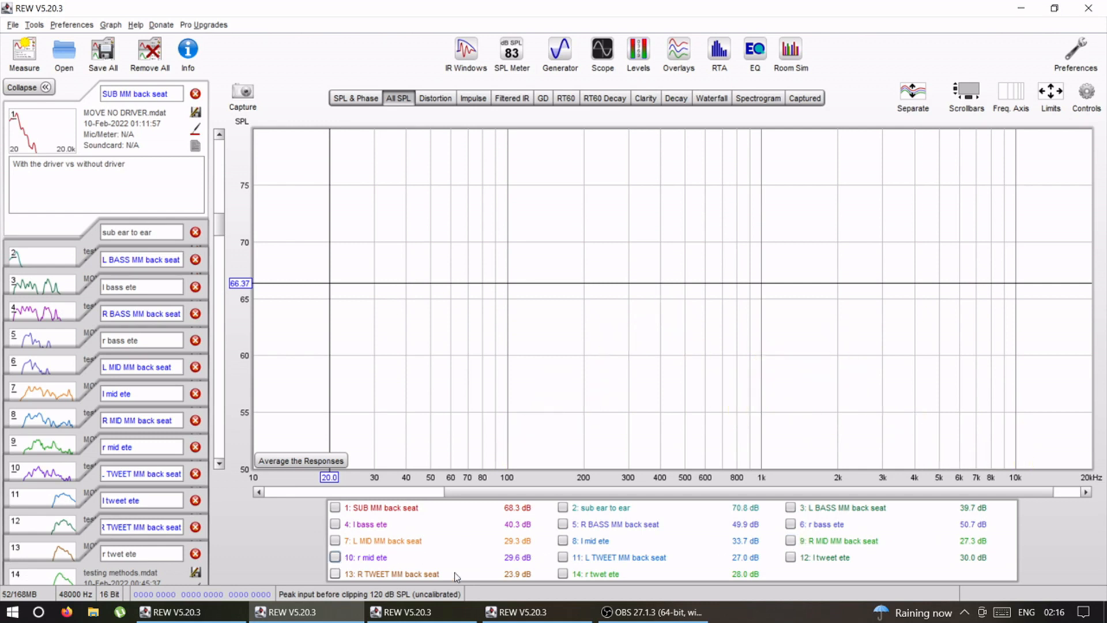
Compare the left tweeter's 'L TWEET MM back seat' and 'l tweet ete' traces, then overlay 'r twet ete' and 'R TWEET MM back seat'.
click(562, 556)
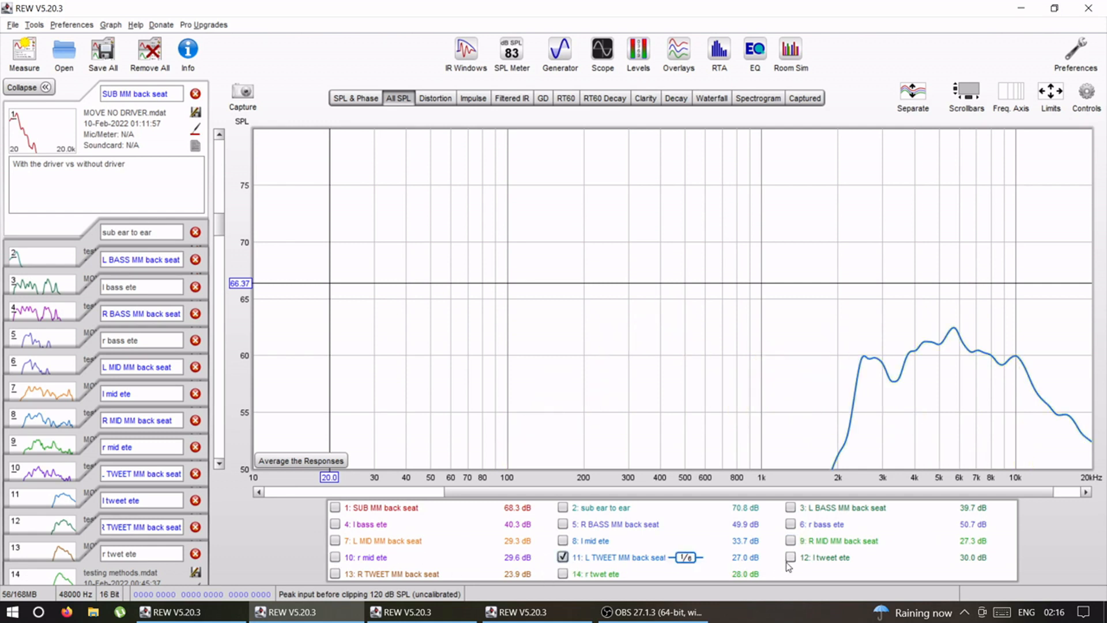
click(791, 557)
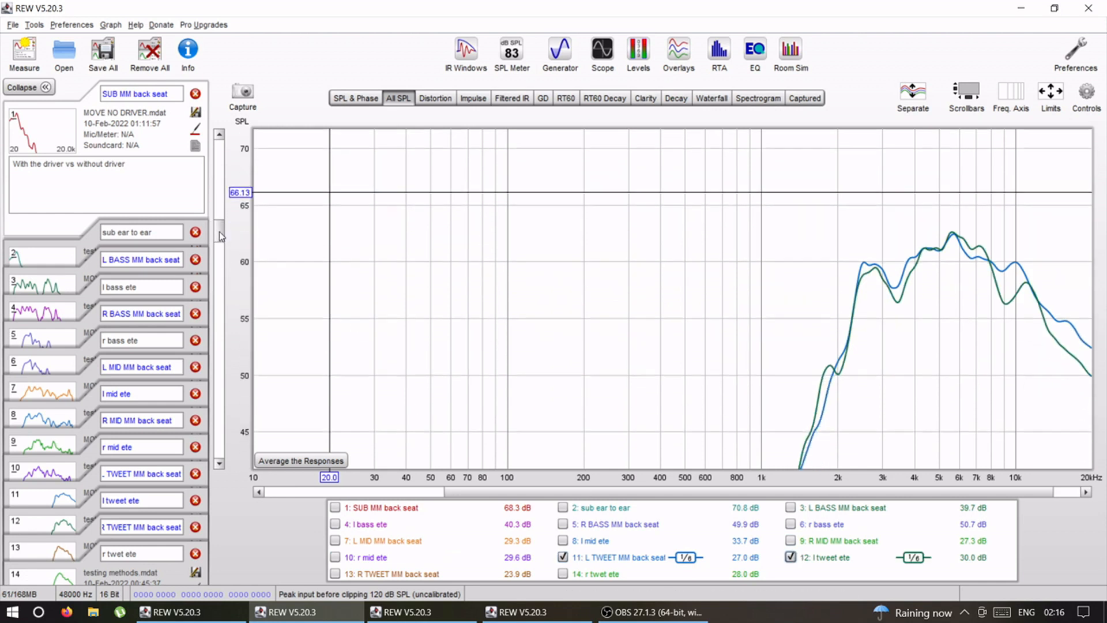
click(790, 557)
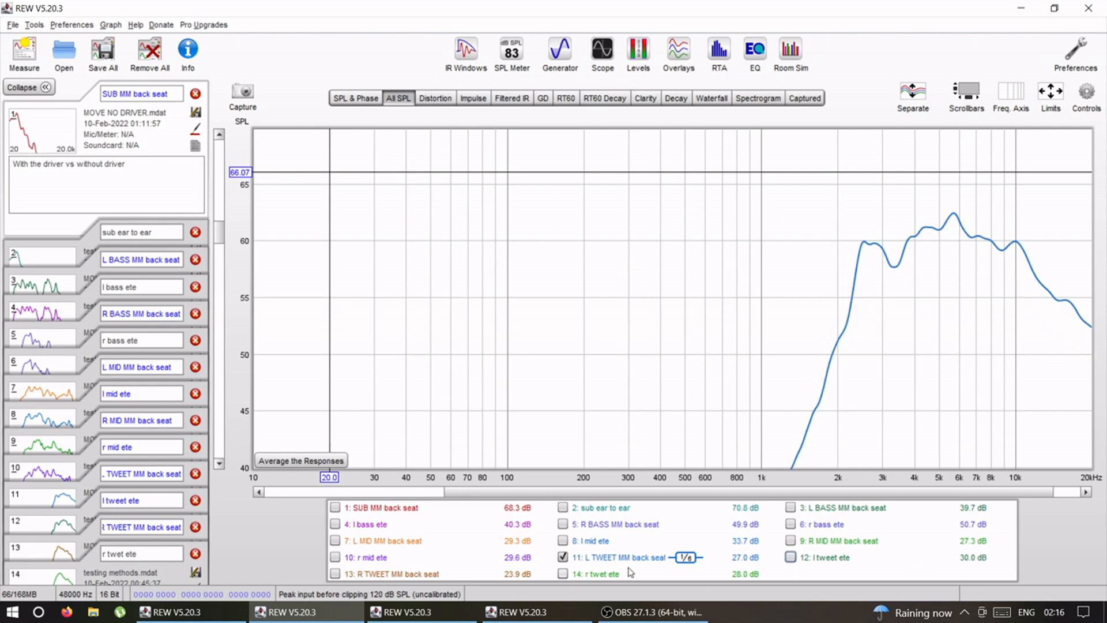
click(563, 573)
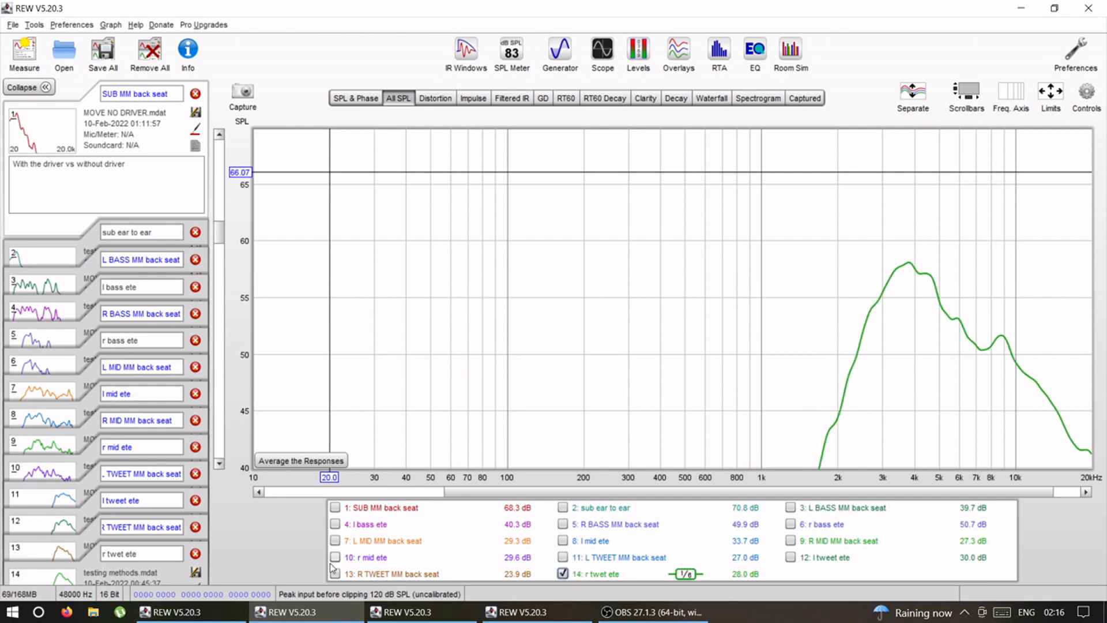
click(336, 573)
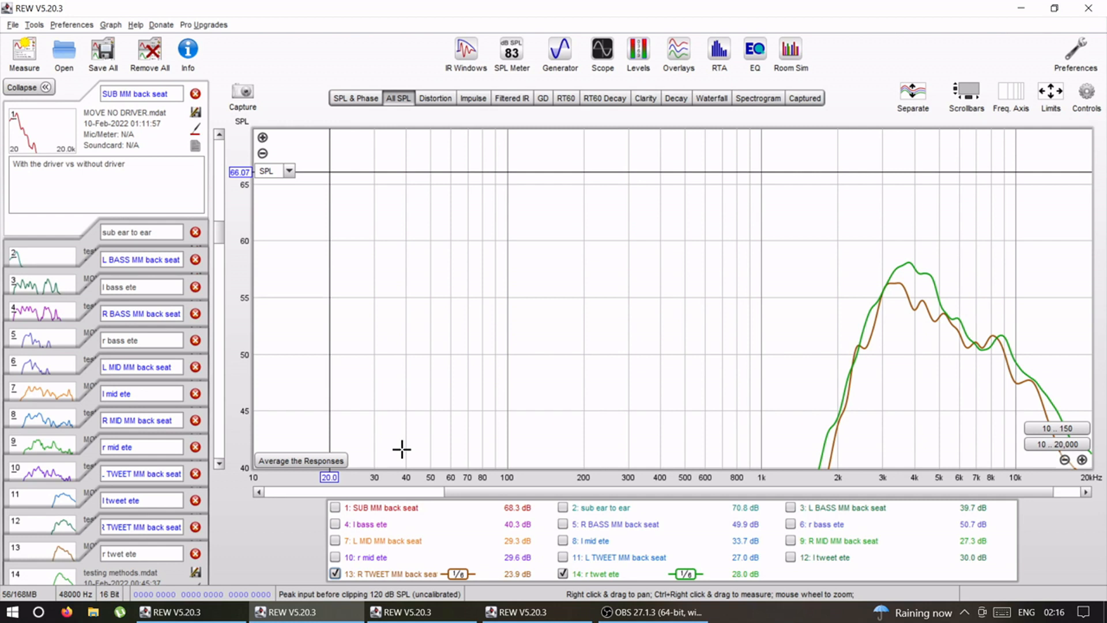
mouse_move(534, 309)
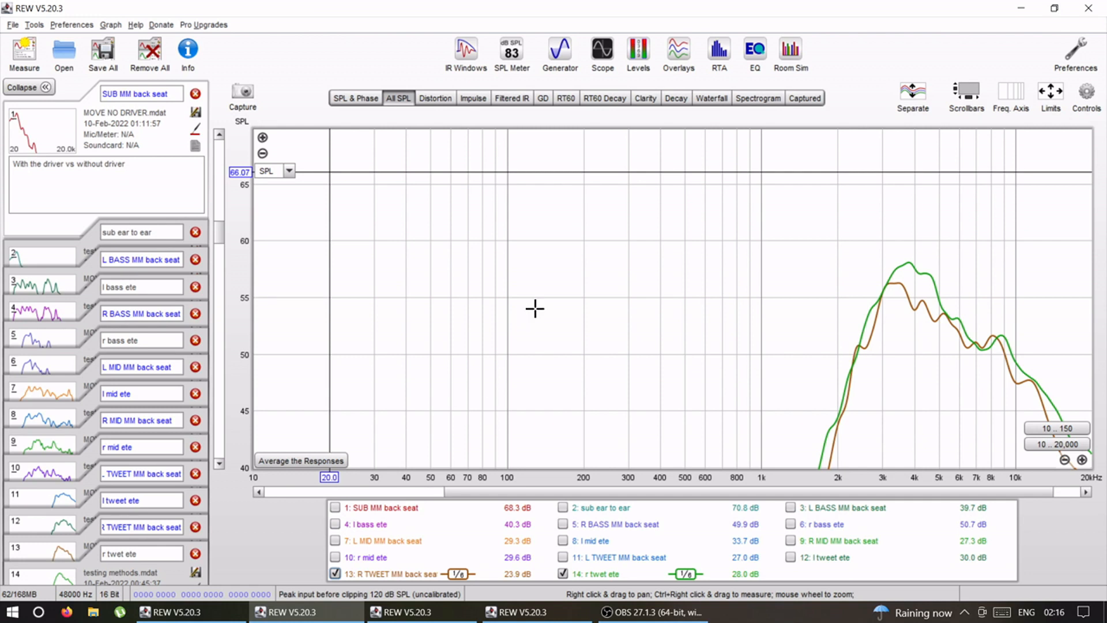